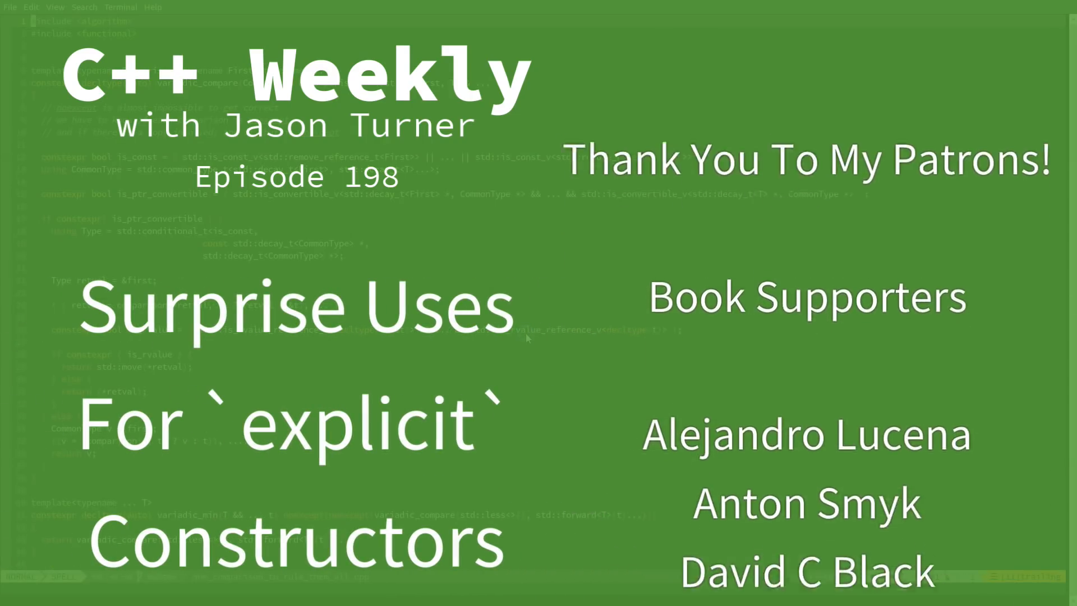
Step: Give struct S a constructor S(int) {} and leave a blank line after the struct
{"action": "scroll", "scroll_direction": "down", "scroll_amount": 3}
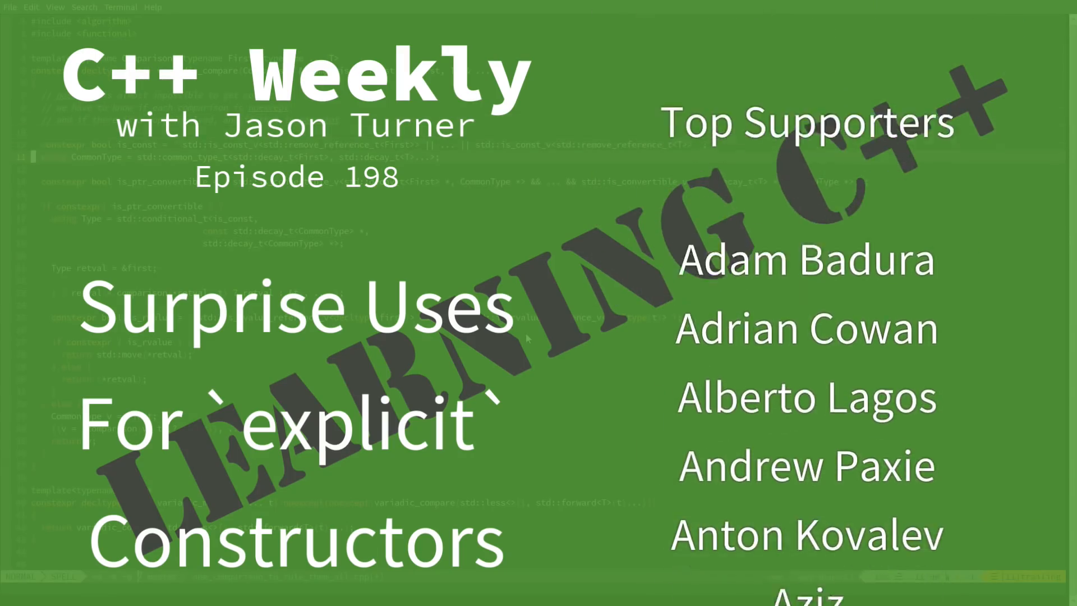
{"action": "scroll", "scroll_direction": "down", "scroll_amount": 3}
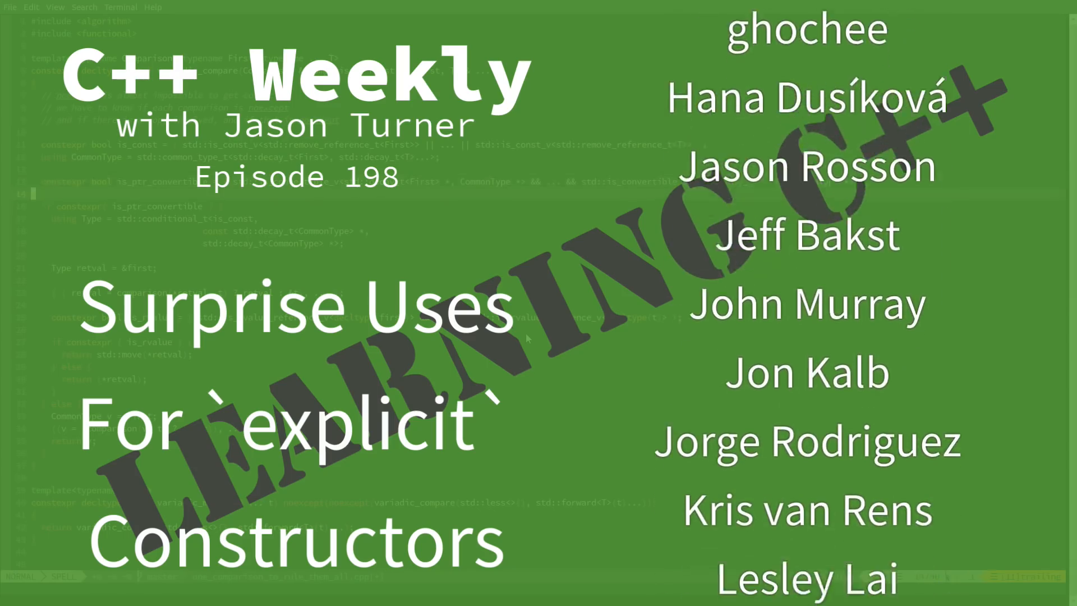
{"action": "scroll", "scroll_direction": "down", "scroll_amount": 3}
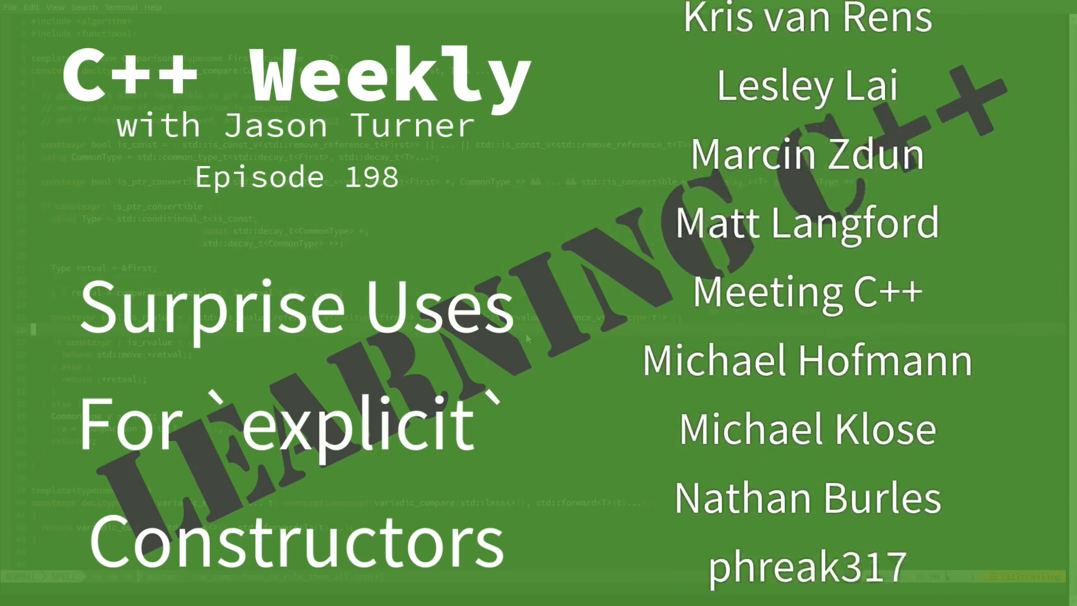
{"action": "scroll", "scroll_direction": "down", "scroll_amount": 3}
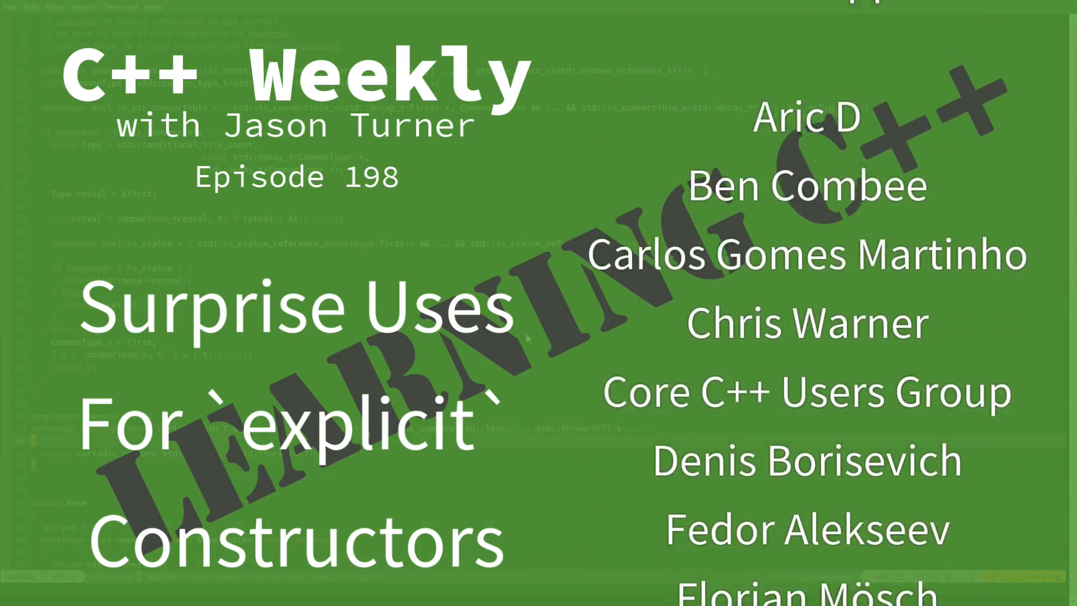
{"action": "scroll", "scroll_direction": "down", "scroll_amount": 3}
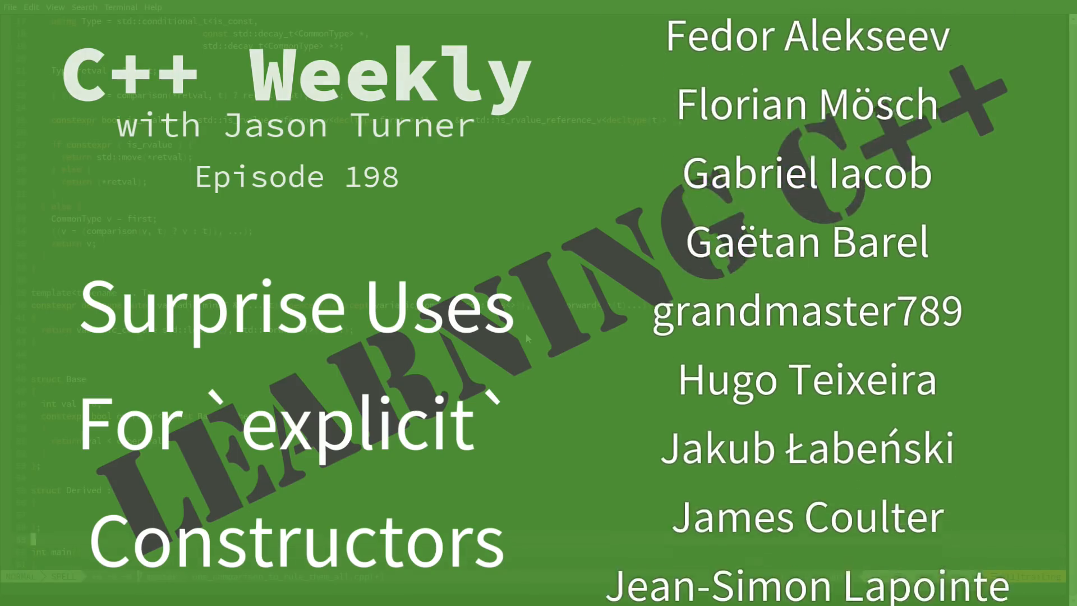
{"action": "scroll", "scroll_direction": "down", "scroll_amount": 3}
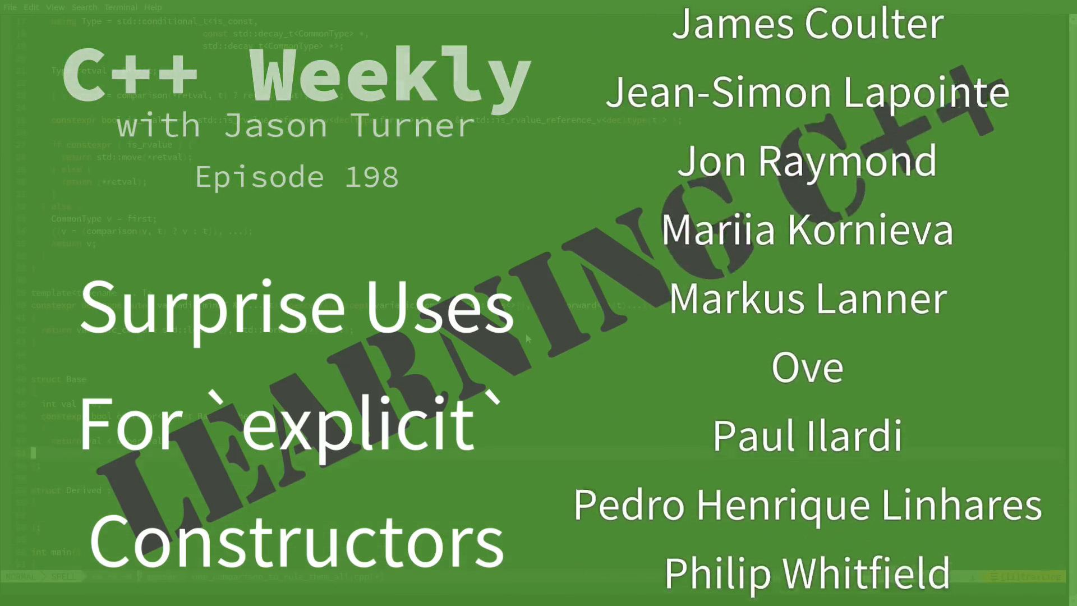
{"action": "scroll", "scroll_direction": "down", "scroll_amount": 3}
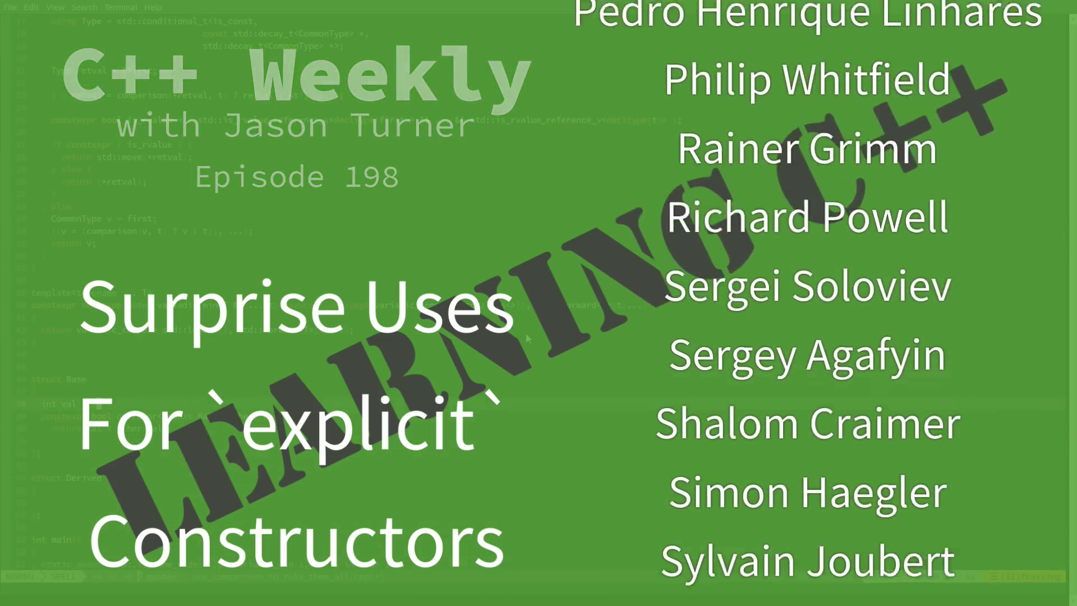
{"action": "scroll", "scroll_direction": "down", "scroll_amount": 3}
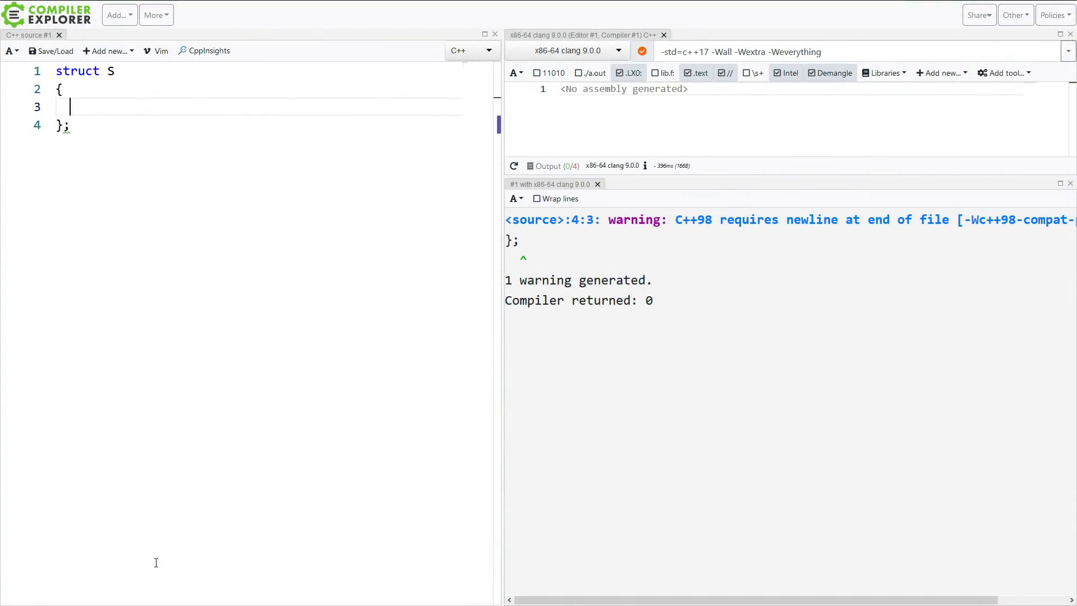
{"action": "type", "text": "S(int)"}
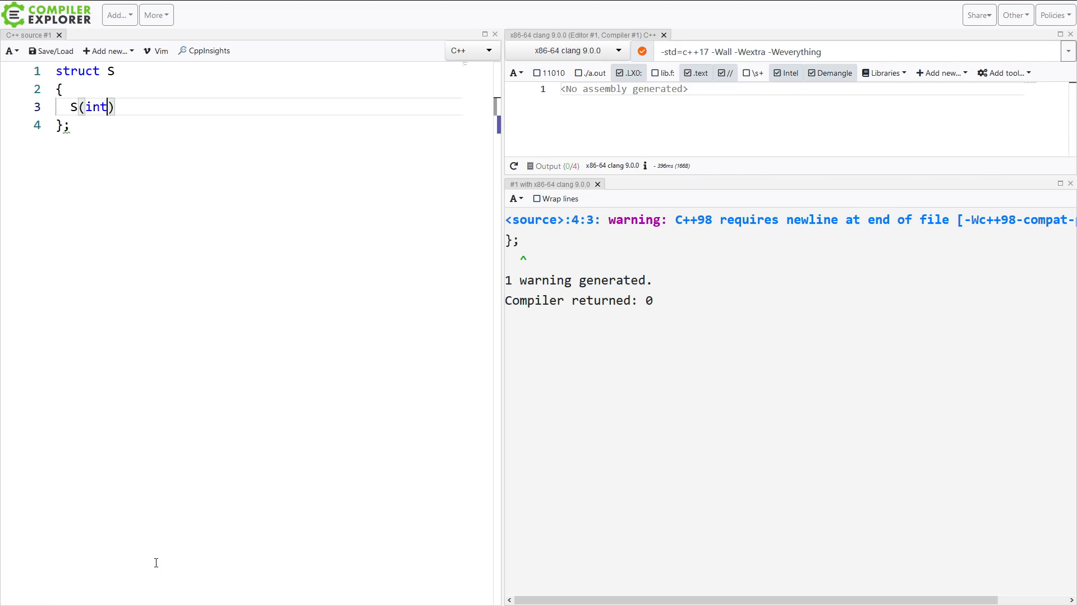
{"action": "type", "text": "="}
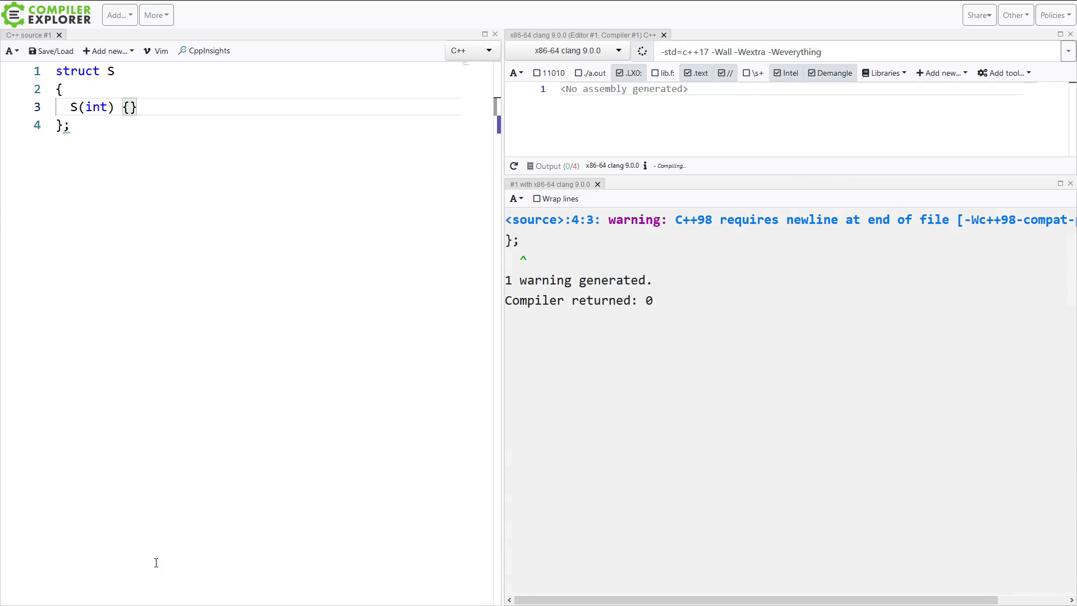
{"action": "key", "text": "Enter"}
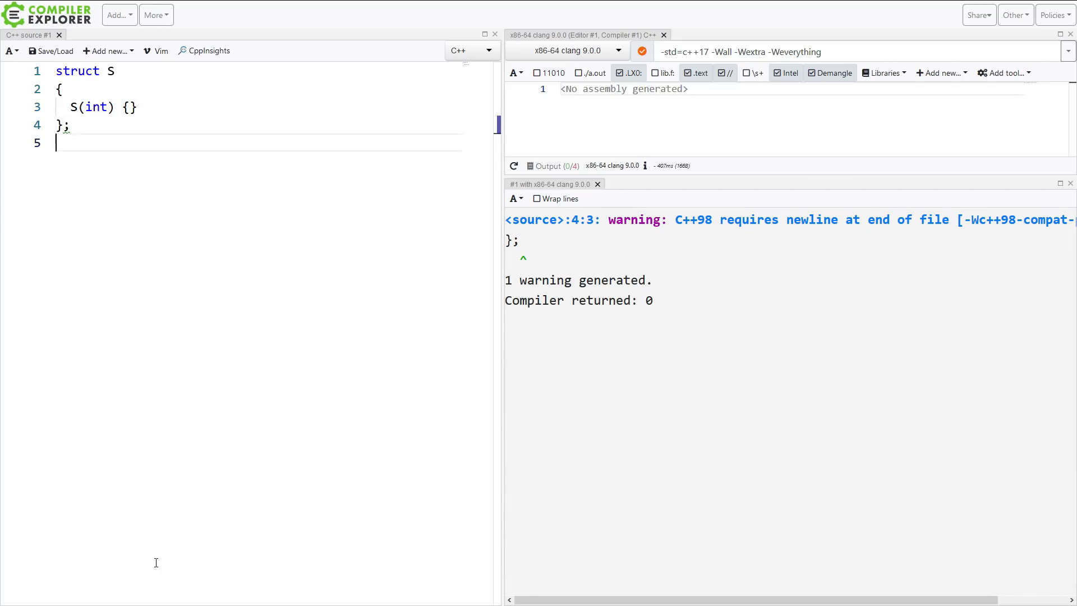
{"action": "key", "text": "Enter"}
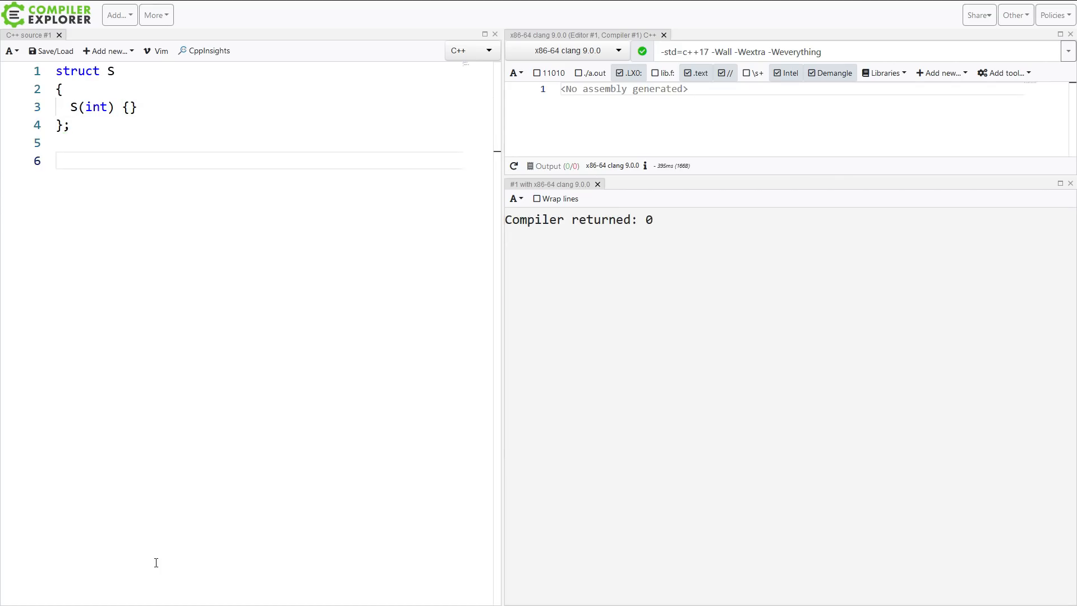
Step: Declare void f(const S &); and have main call f(10)
{"action": "type", "text": "void f(S"}
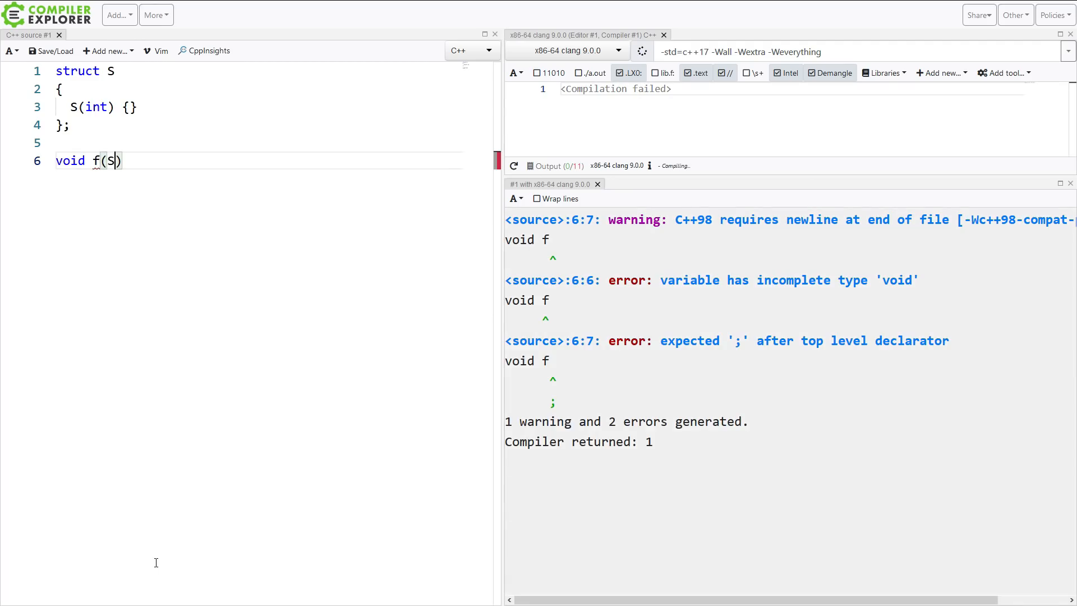
{"action": "type", "text": "const  &"}
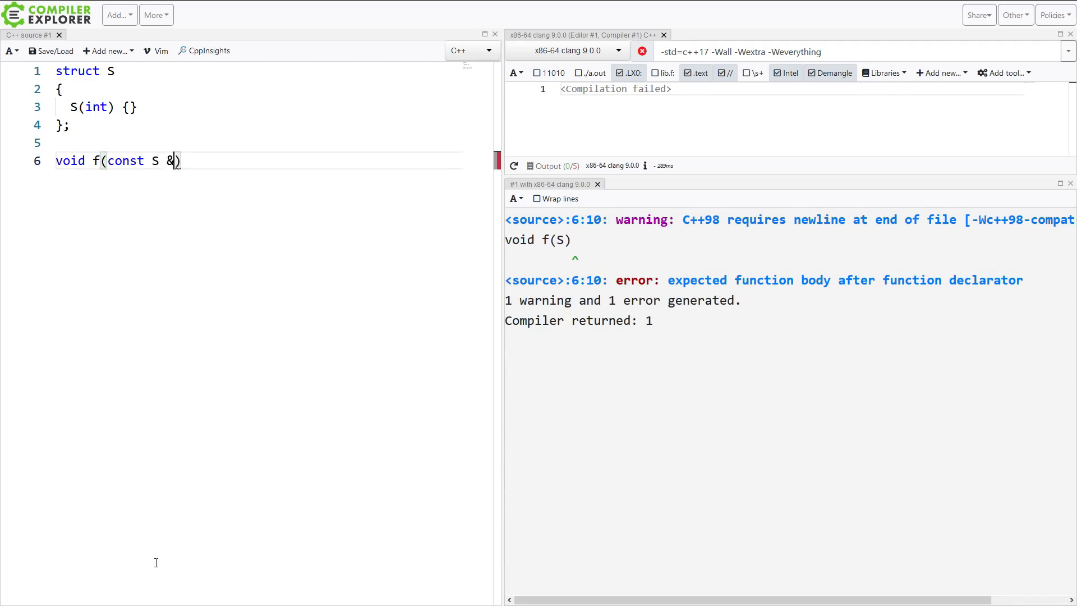
{"action": "type", "text": "\" \""}
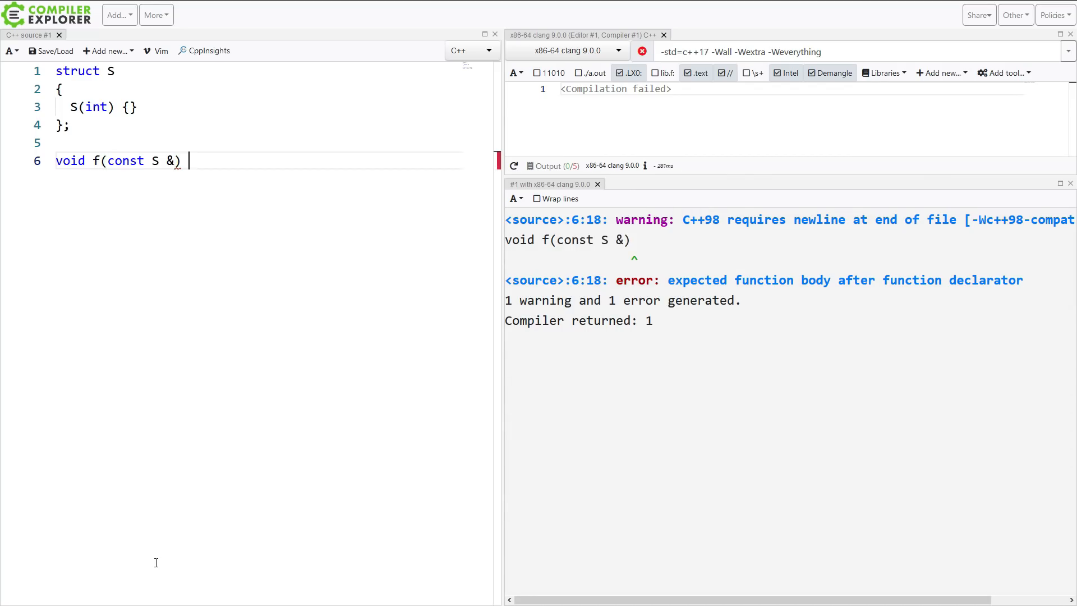
{"action": "type", "text": ";"}
{"action": "type", "text": "int main("}
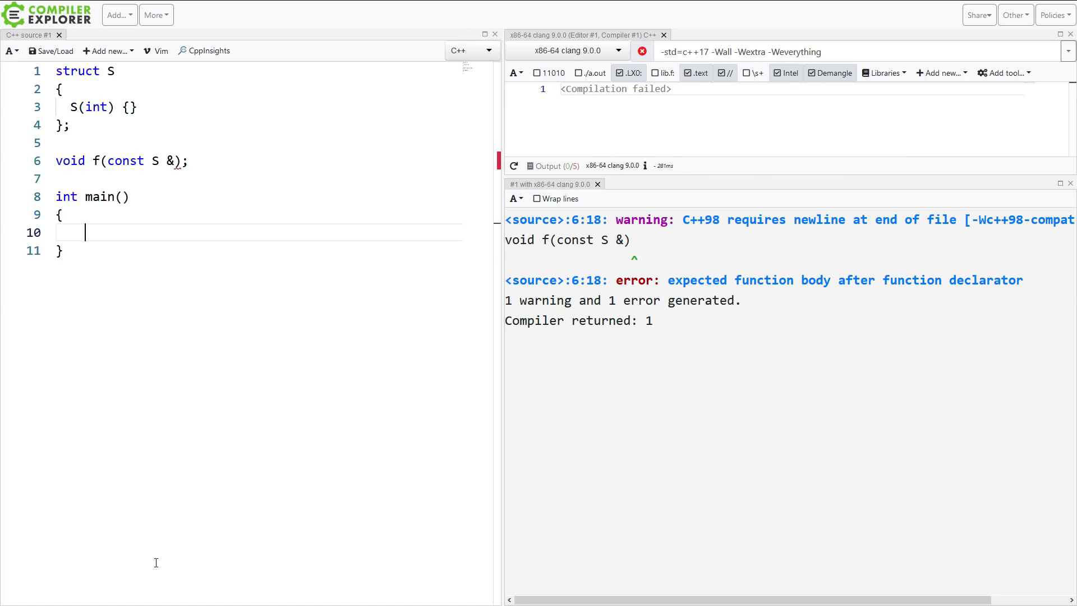
{"action": "type", "text": "f"}
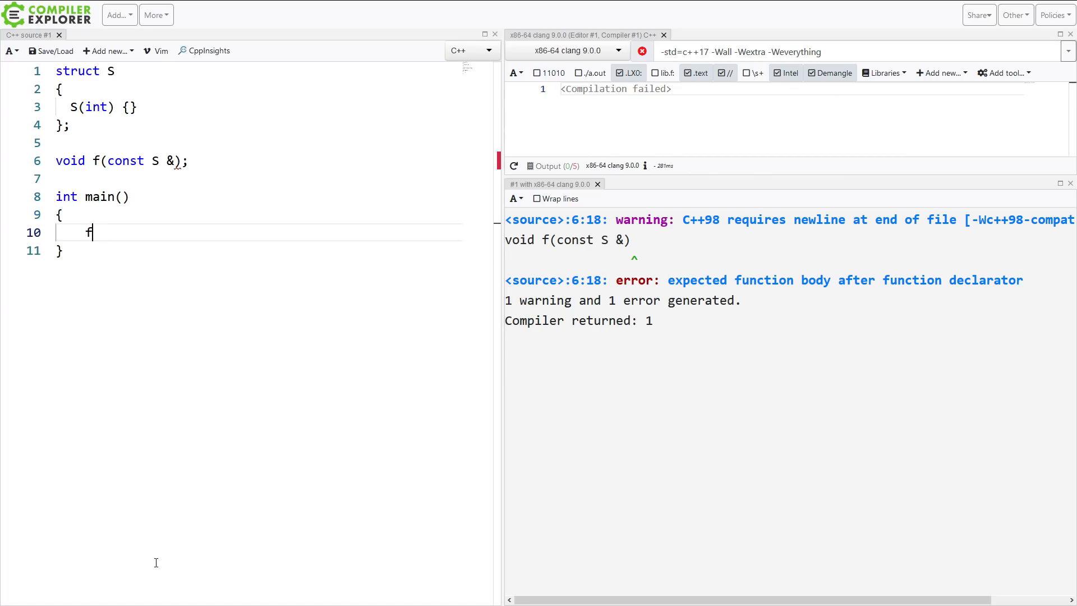
{"action": "type", "text": "(10);"}
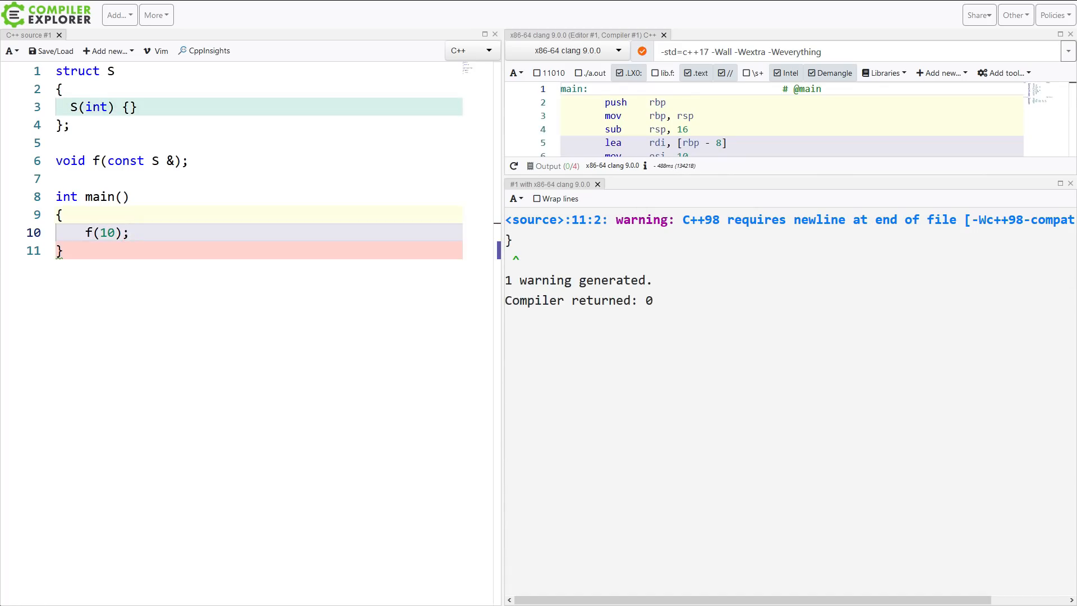
{"action": "mouse_move", "coordinate": [626, 327]}
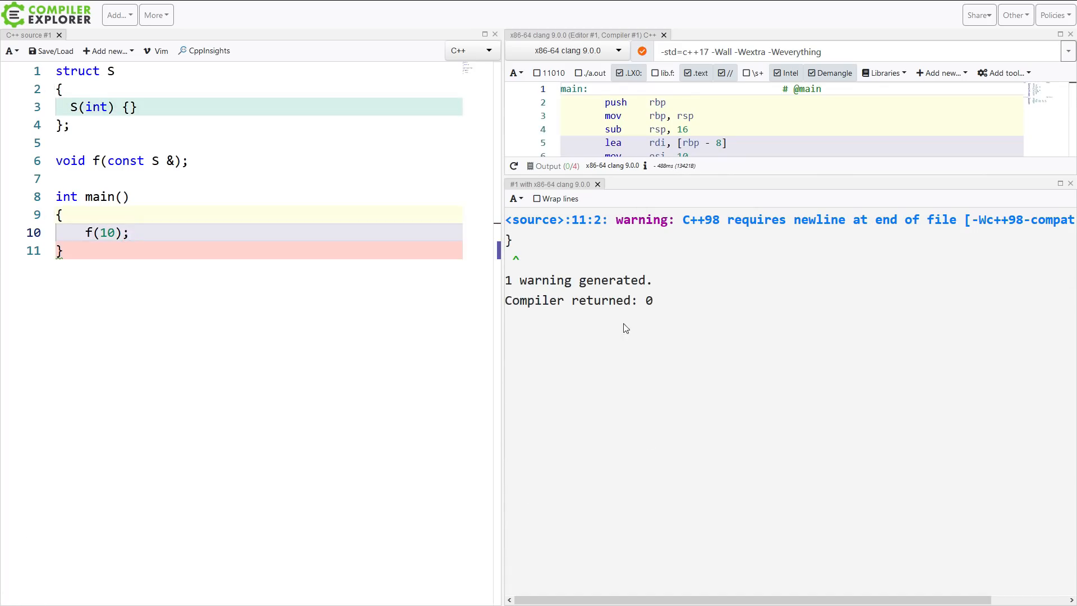
Step: Mark the S(int) constructor explicit so f(10) no longer compiles
{"action": "double_click", "coordinate": [797, 52]}
{"action": "type", "text": "explicit "}
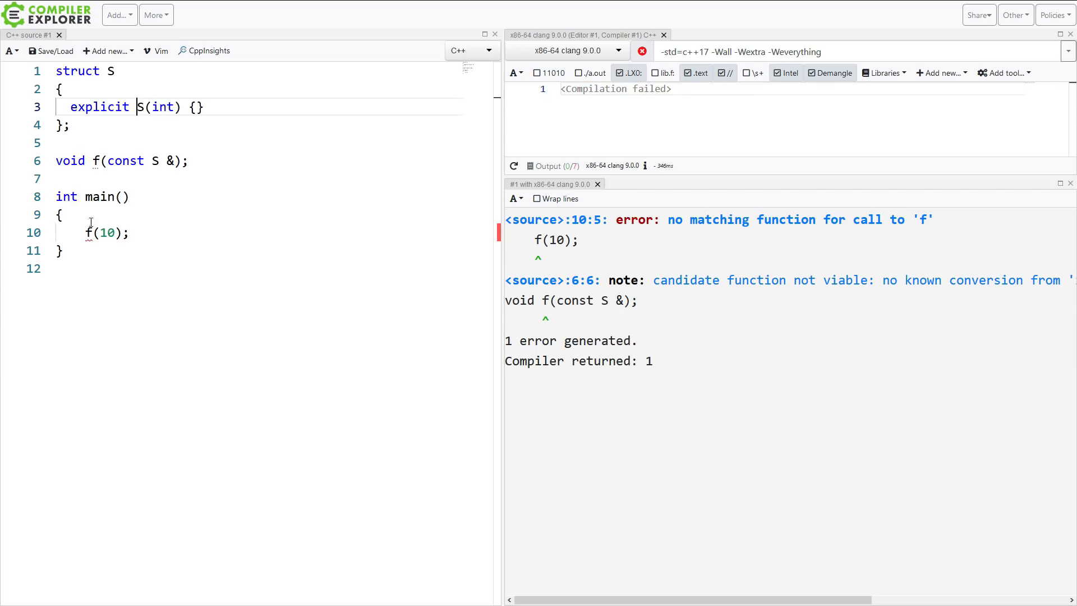
{"action": "double_click", "coordinate": [108, 233]}
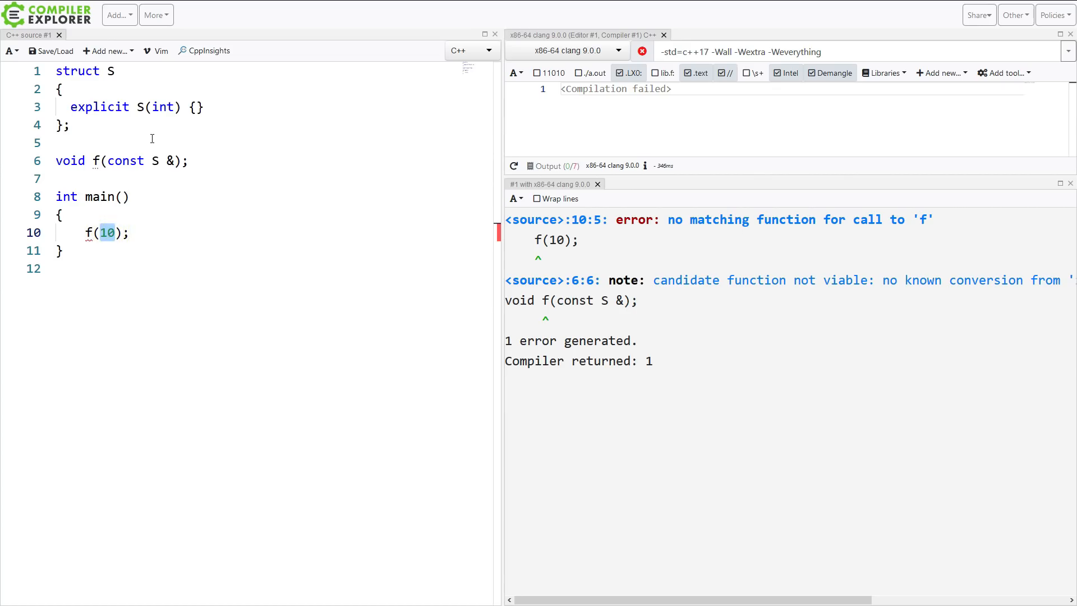
{"action": "left_click", "coordinate": [157, 162]}
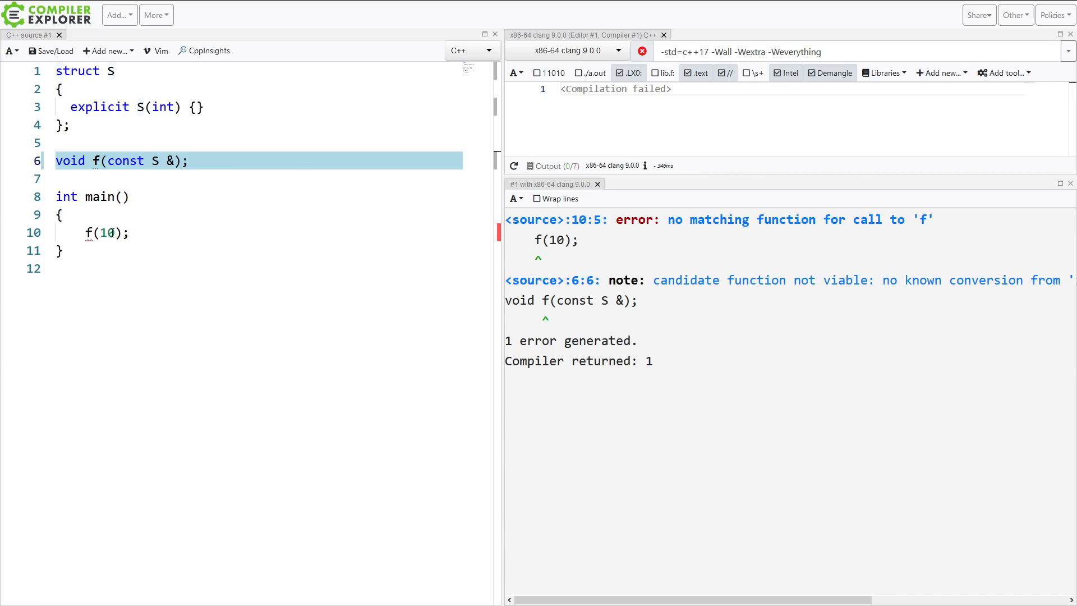
{"action": "type", "text": "S{"}
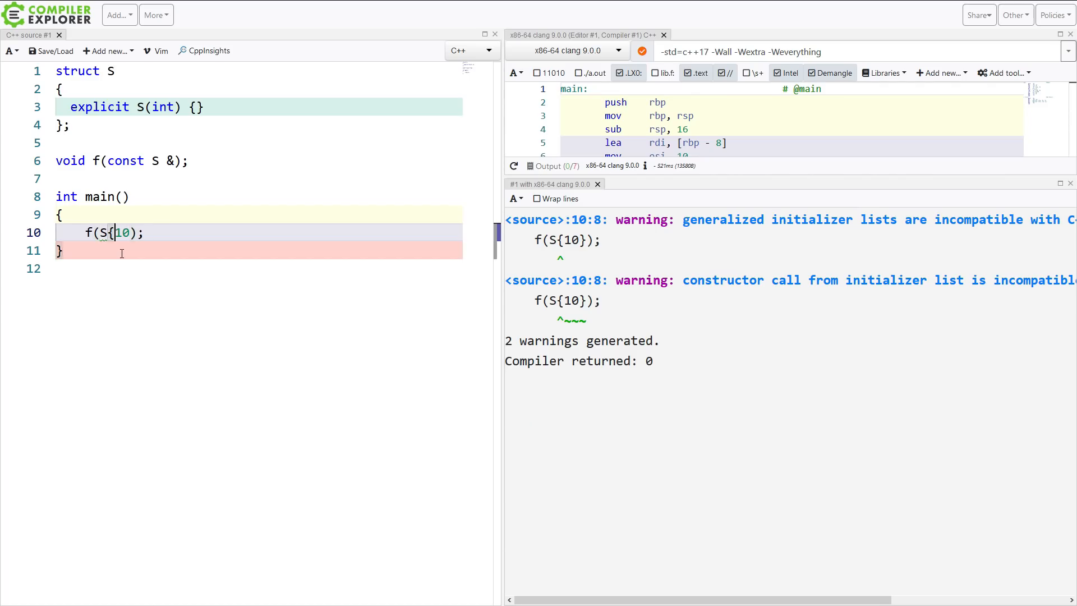
{"action": "type", "text": "static_cast"}
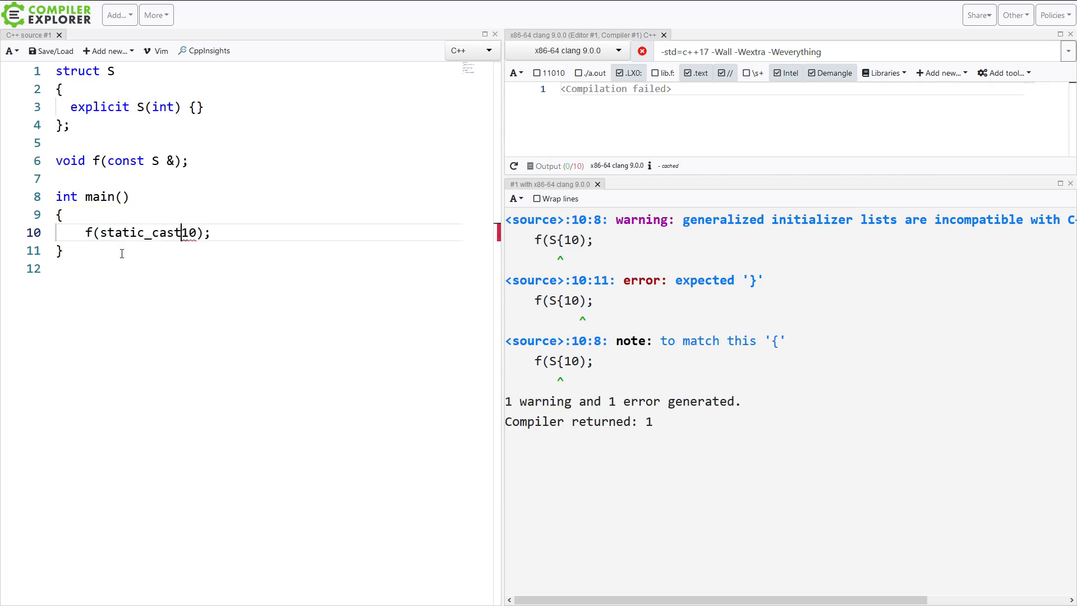
{"action": "type", "text": "<S>("}
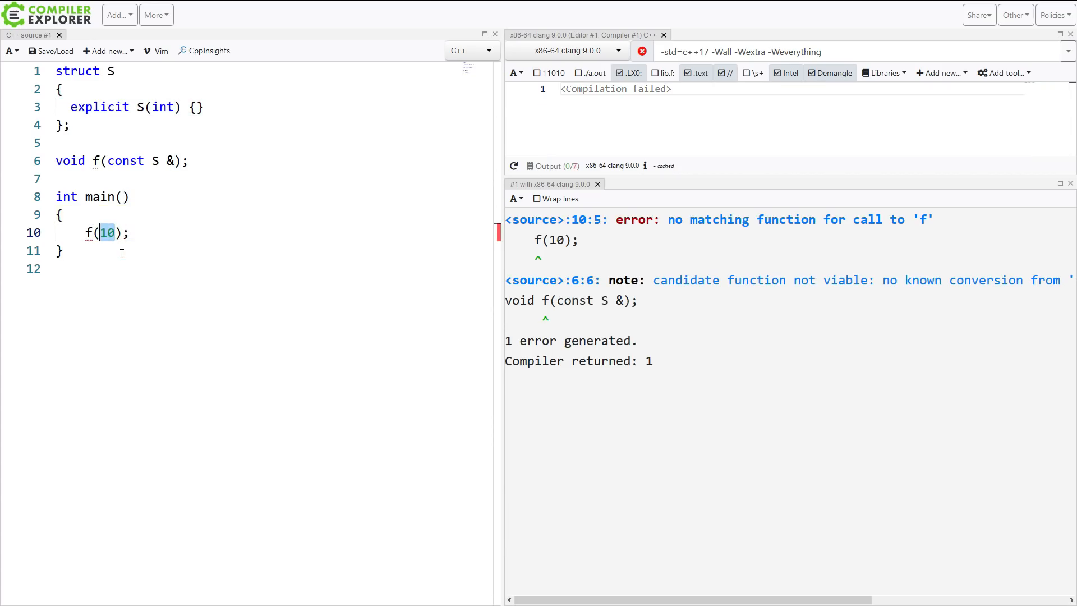
{"action": "left_click", "coordinate": [98, 162]}
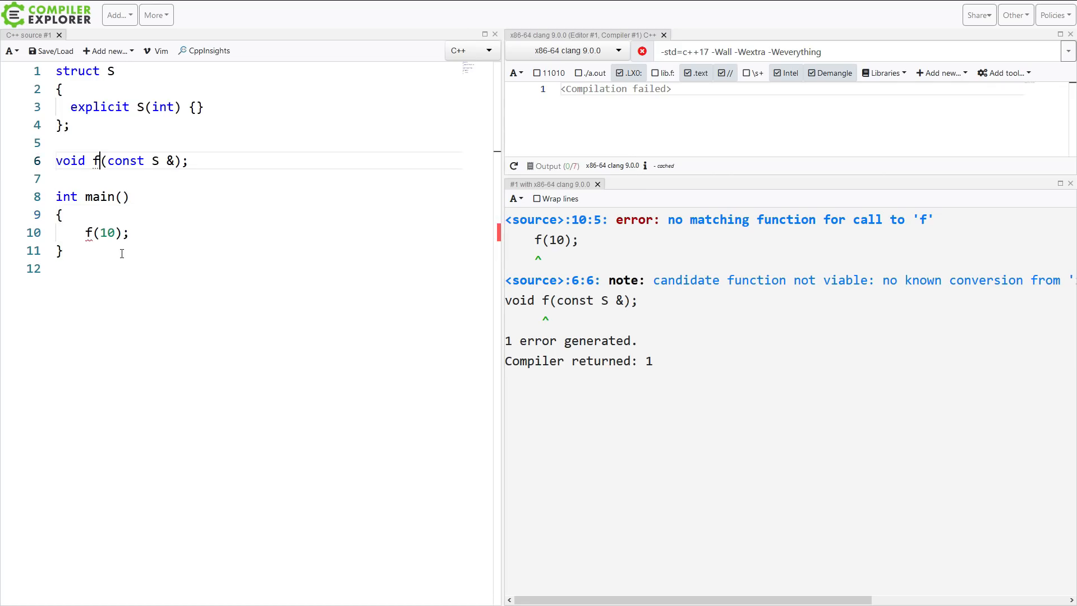
{"action": "left_click_drag", "start_coordinate": [106, 160], "coordinate": [188, 160]}
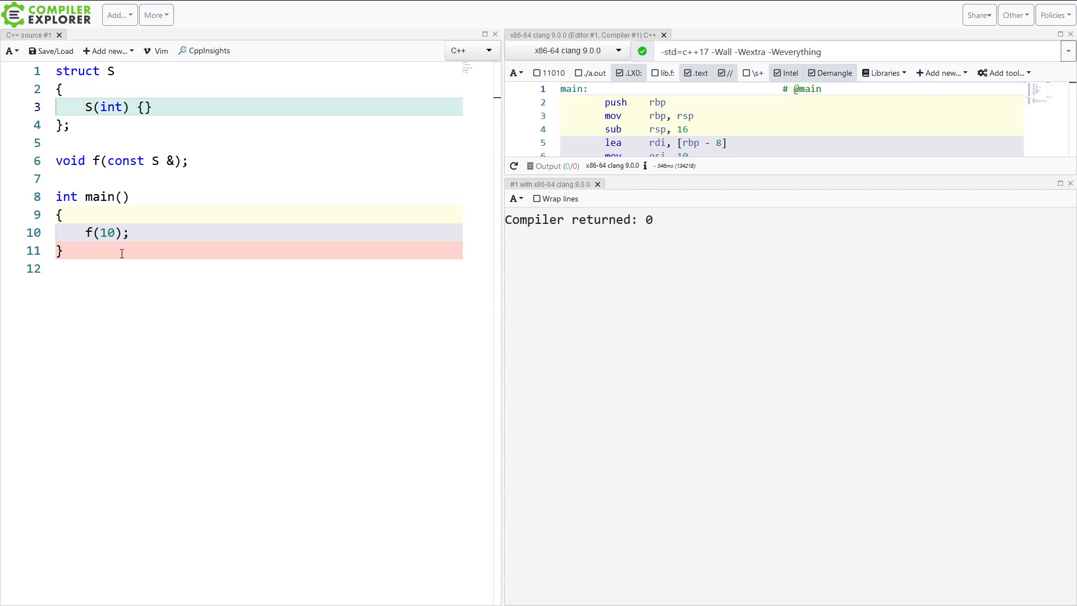
Step: Add a defaulted default constructor S() = default; to struct S
{"action": "type", "text": "S()"}
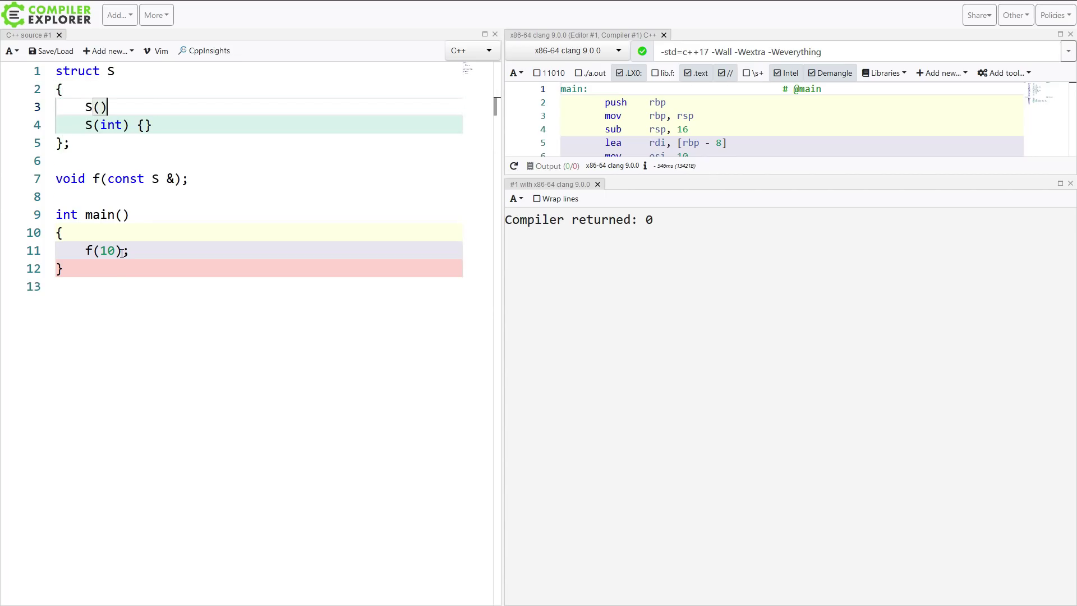
{"action": "type", "text": "= default;"}
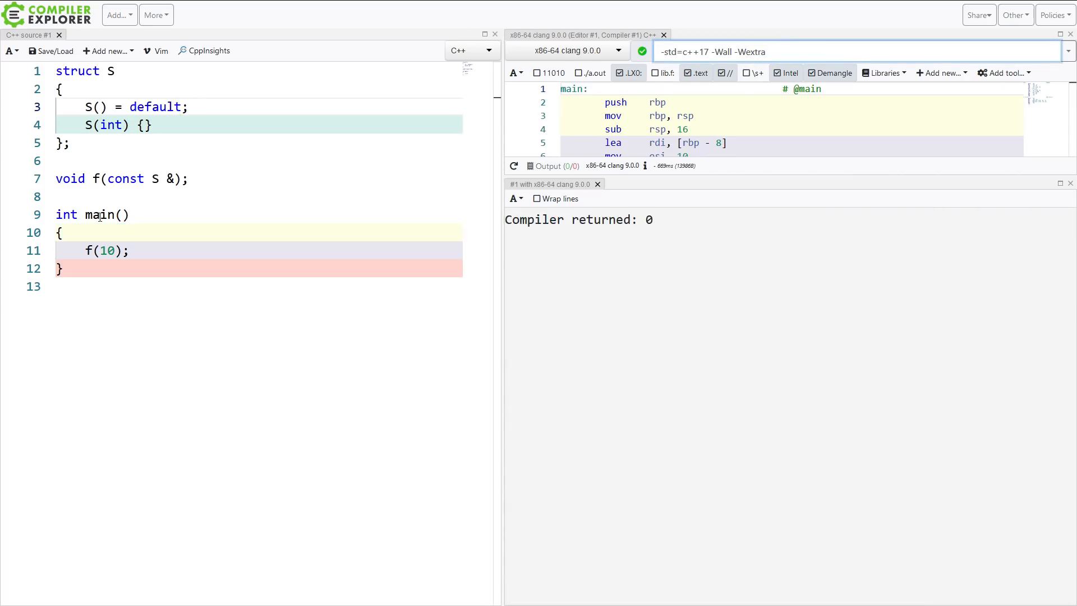
Step: Change the call in main to f({}) so it compiles cleanly
{"action": "left_click", "coordinate": [106, 251]}
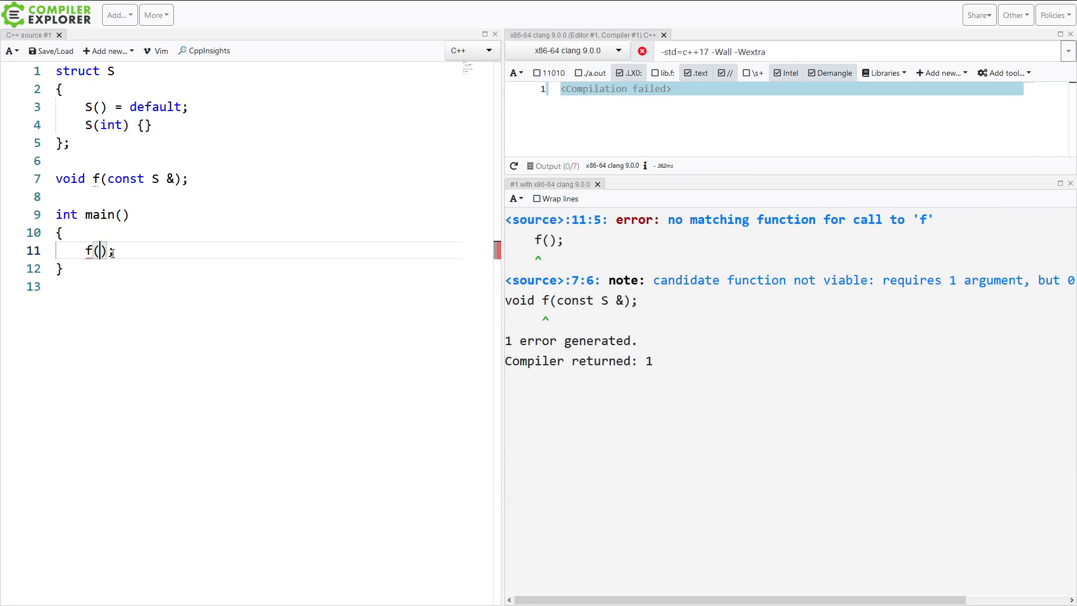
{"action": "type", "text": "{}"}
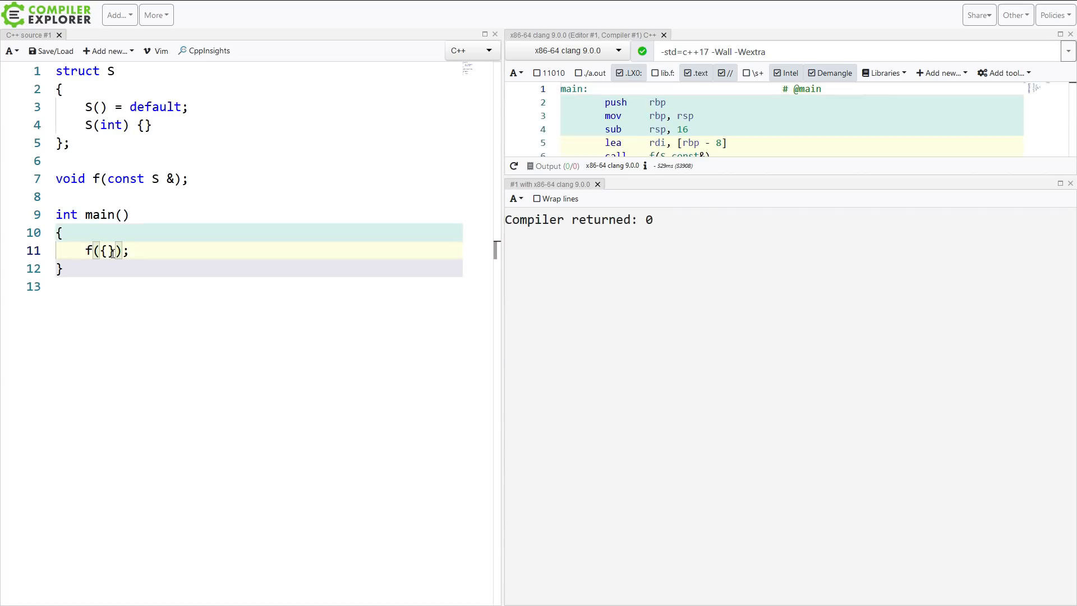
{"action": "mouse_move", "coordinate": [246, 177]}
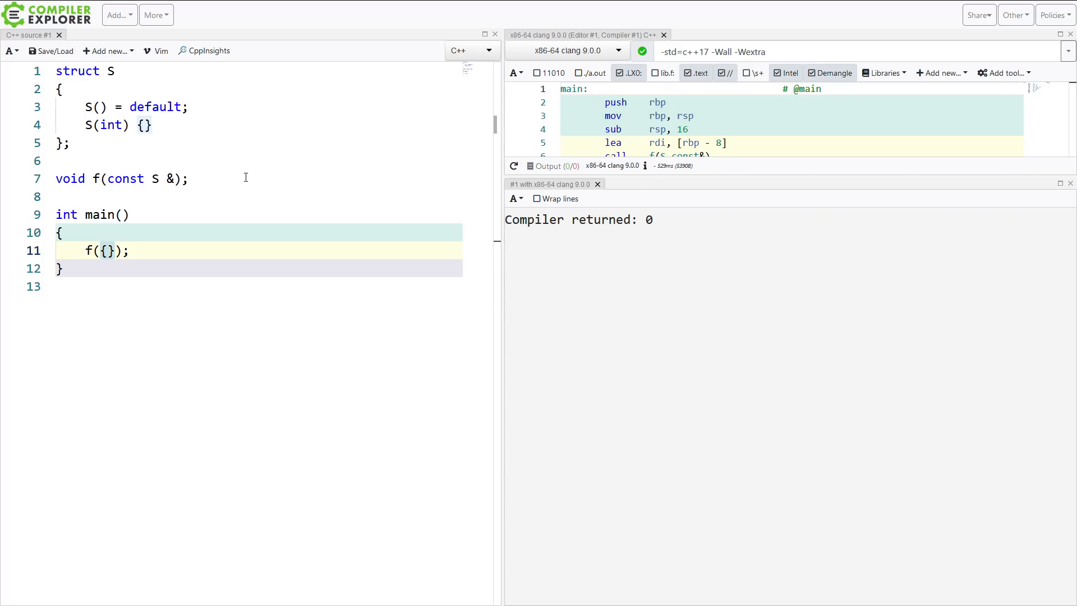
{"action": "left_click", "coordinate": [99, 251]}
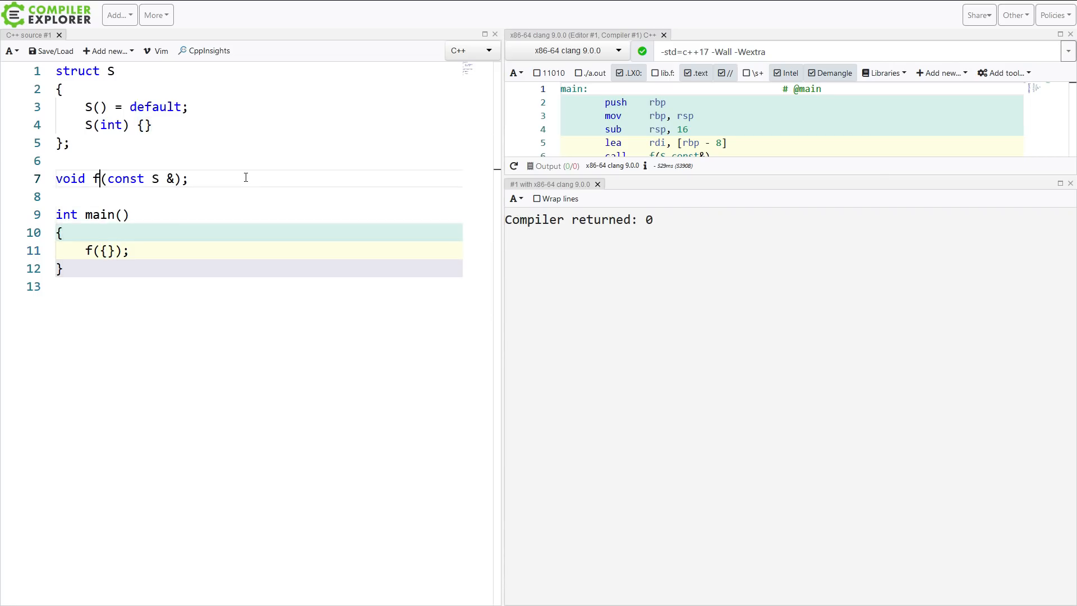
Step: Try const std::optional<int> & for f, add #include <optional>, then restore const S &
{"action": "type", "text": "std::optional<int>"}
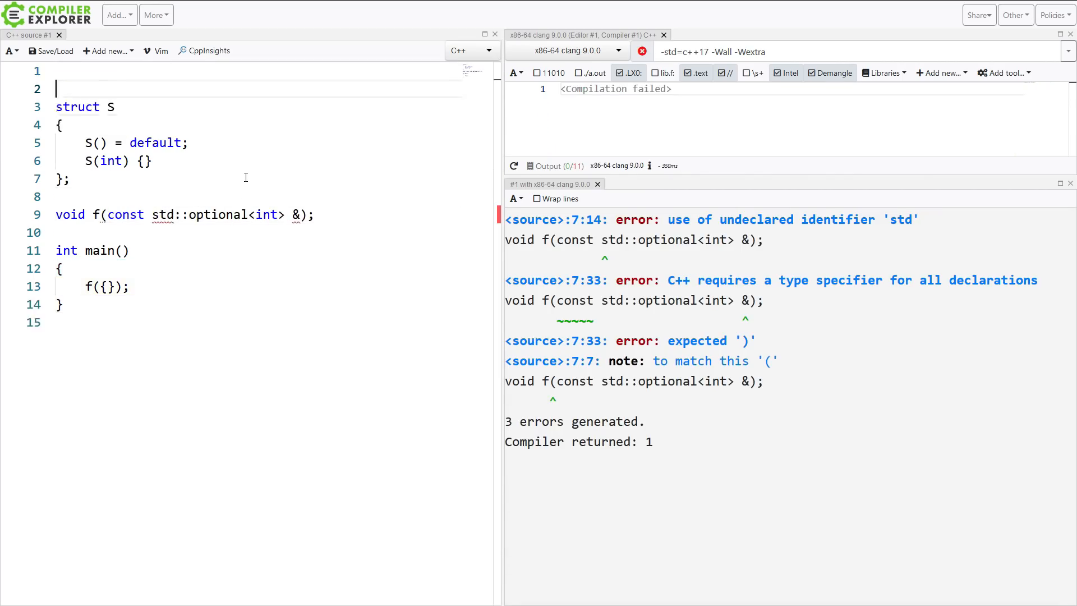
{"action": "type", "text": "#include <optio"}
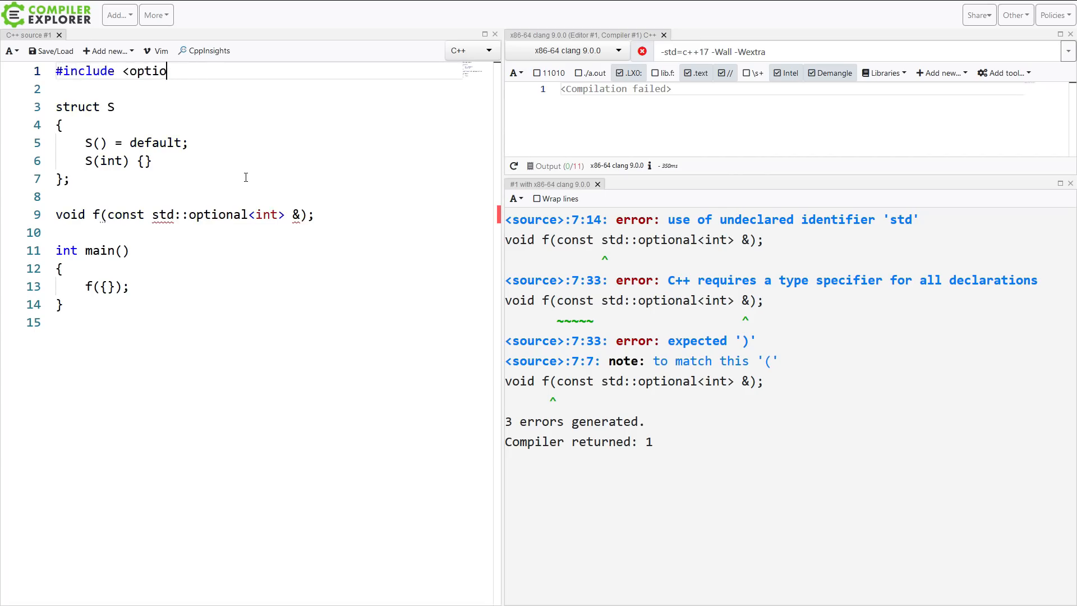
{"action": "type", "text": "nal>"}
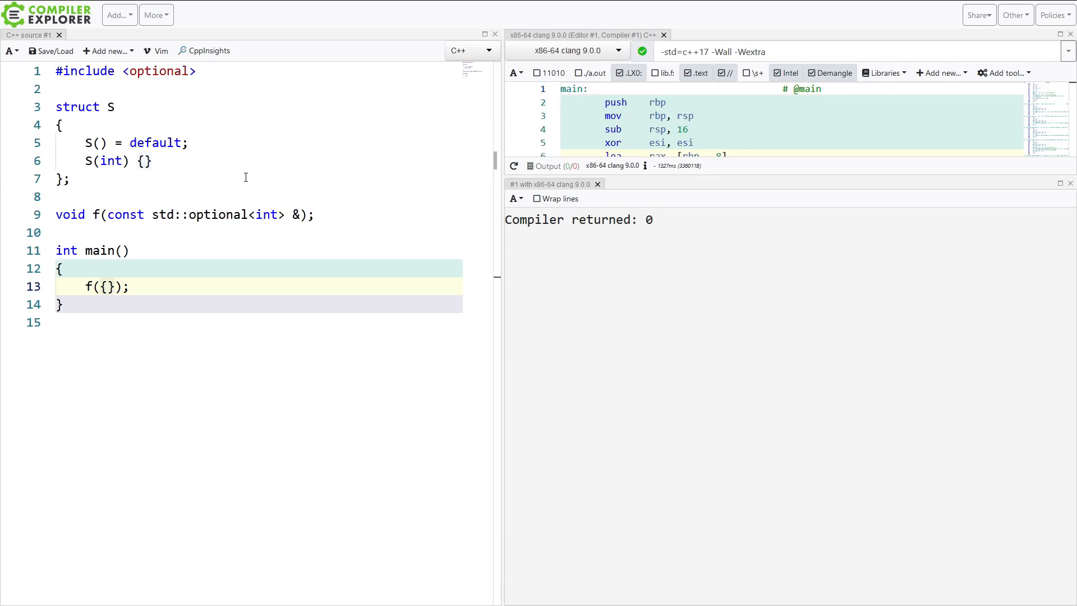
{"action": "left_click", "coordinate": [162, 214]}
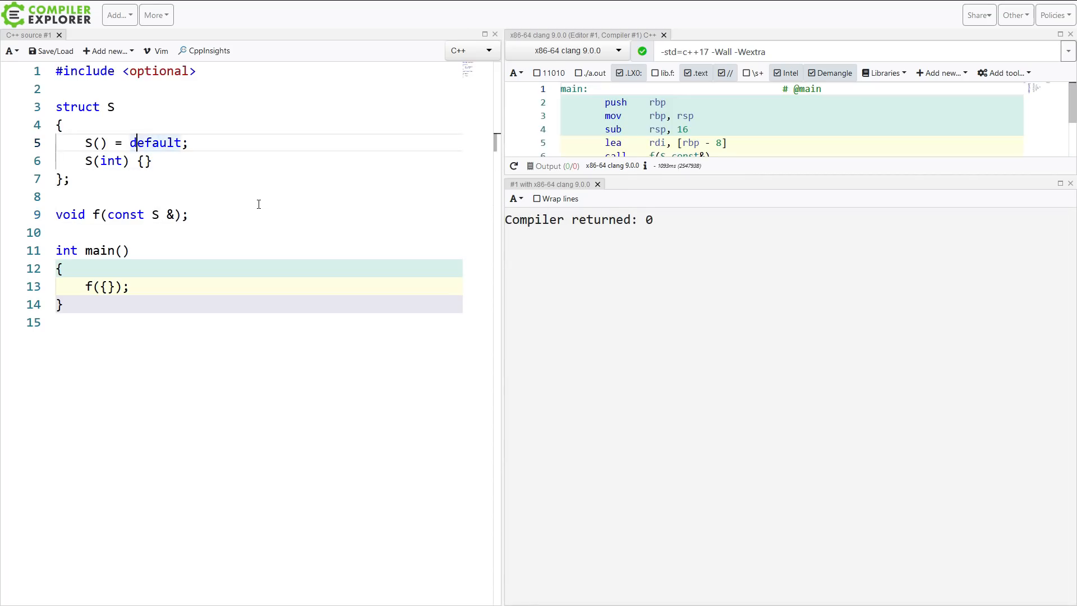
Step: Make S() explicit, add S get_s() returning S{}, and comment out f({})
{"action": "type", "text": "explicit"}
{"action": "type", "text": "return"}
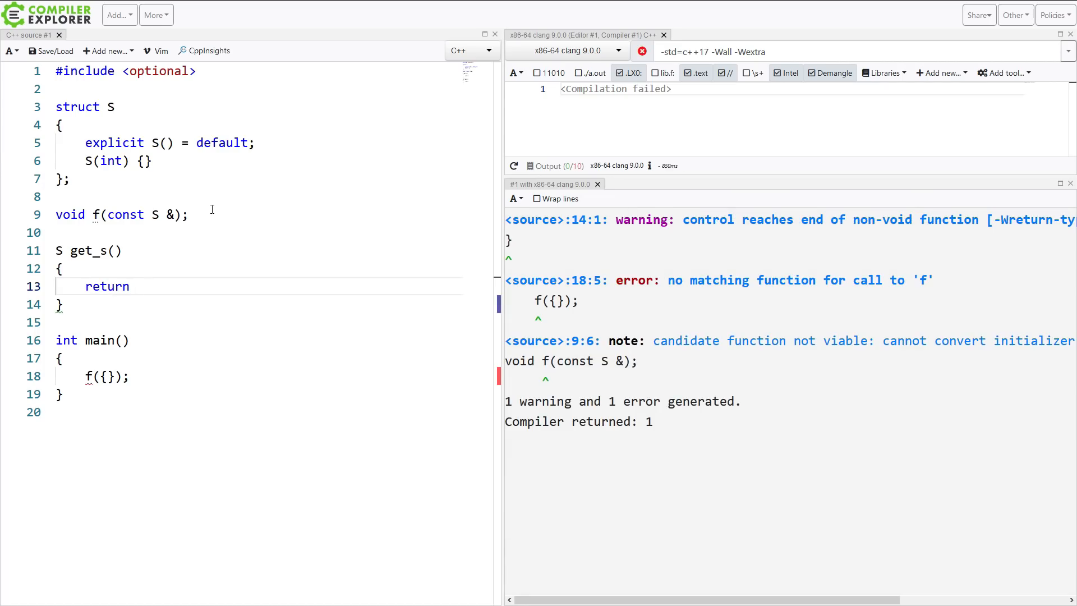
{"action": "type", "text": "{};"}
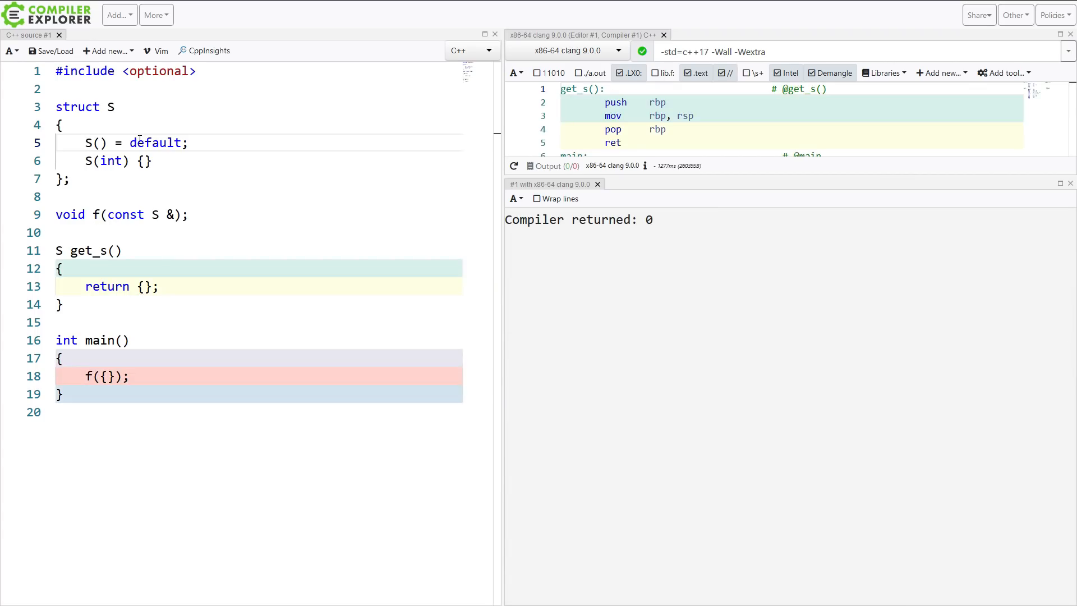
{"action": "type", "text": "explicit"}
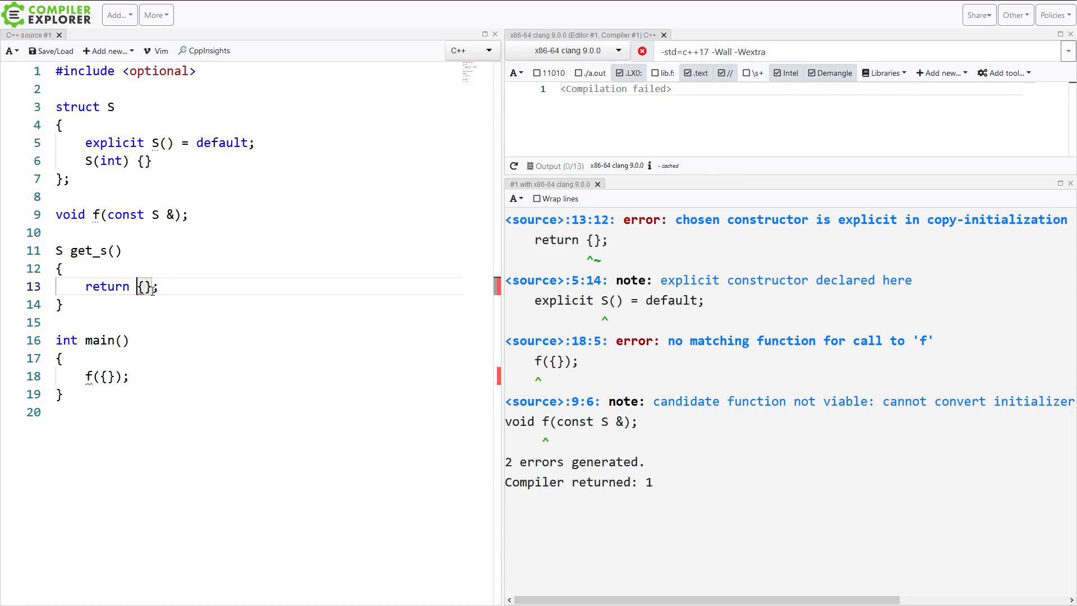
{"action": "type", "text": "S"}
{"action": "left_click", "coordinate": [256, 377]}
{"action": "type", "text": "//"}
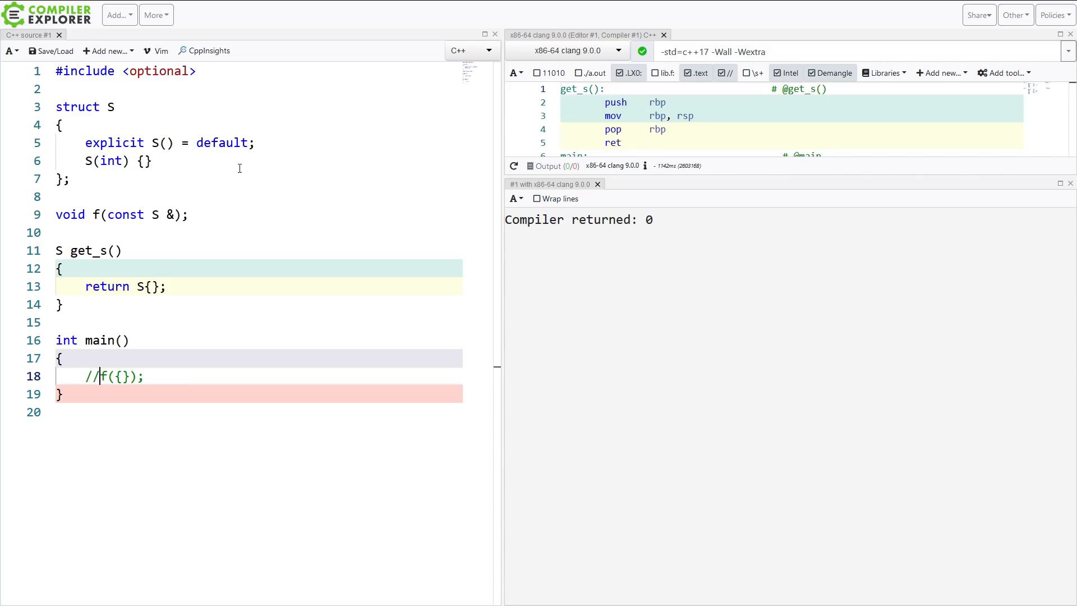
Step: Add an S(int,int) constructor, have get_s return {2,3}, and drop its explicit
{"action": "key", "text": "Enter"}
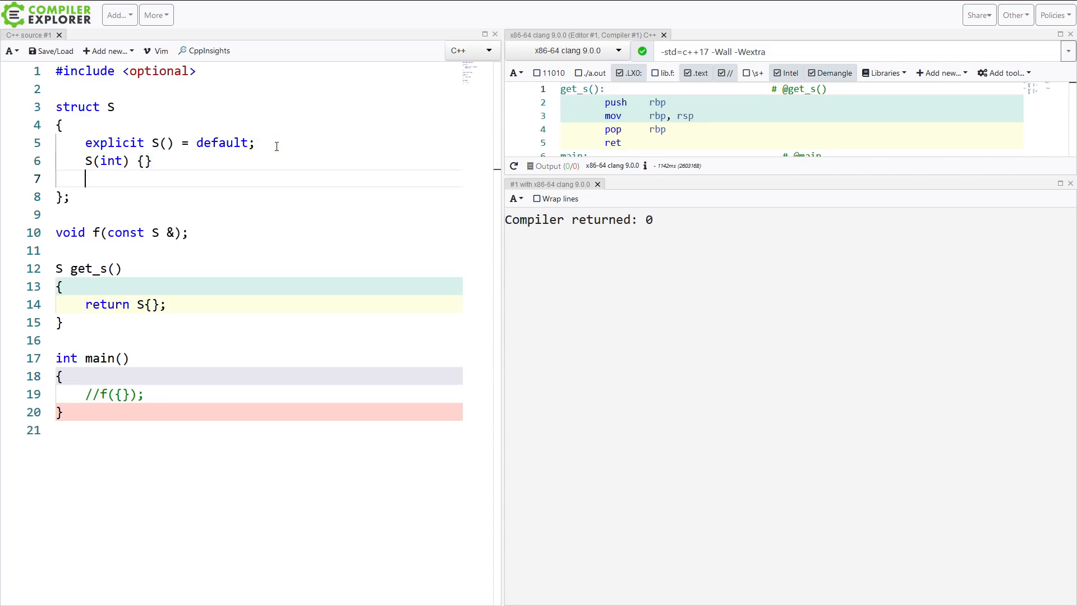
{"action": "type", "text": "explicit"}
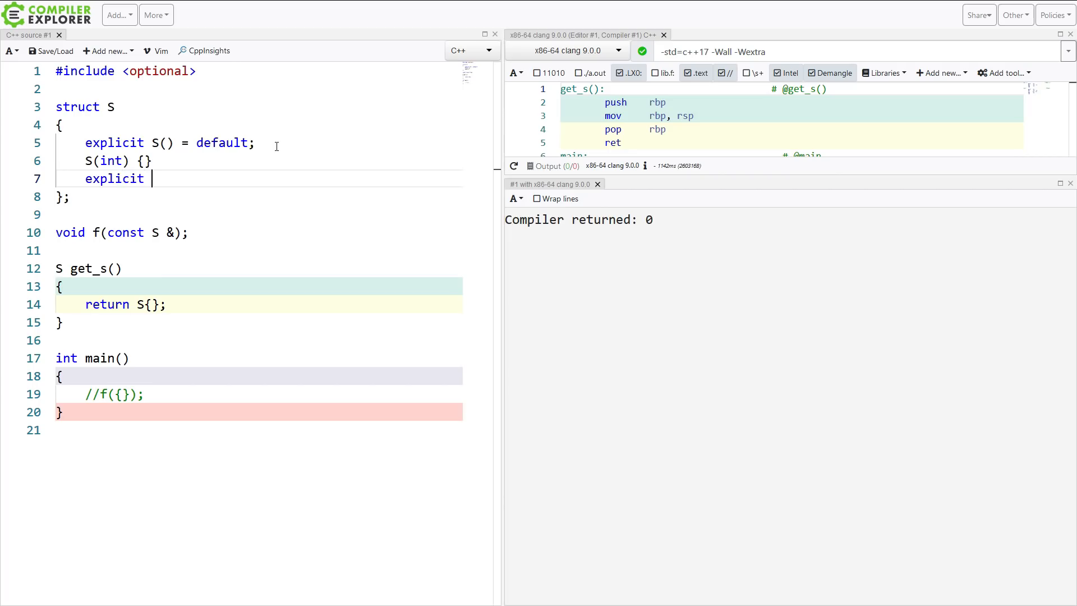
{"action": "type", "text": "S(int,int);"}
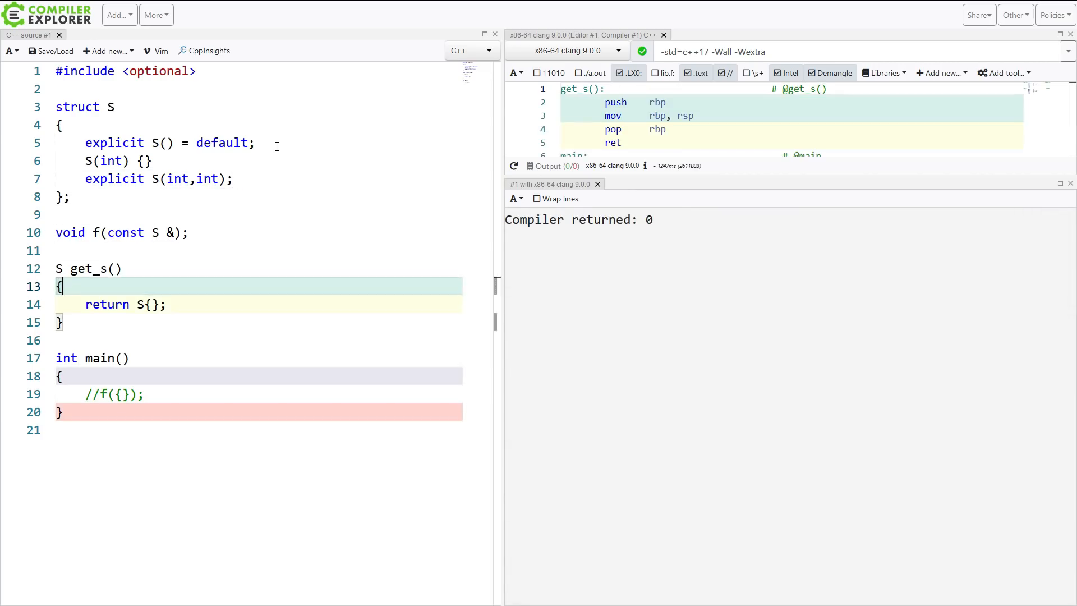
{"action": "type", "text": "2,"}
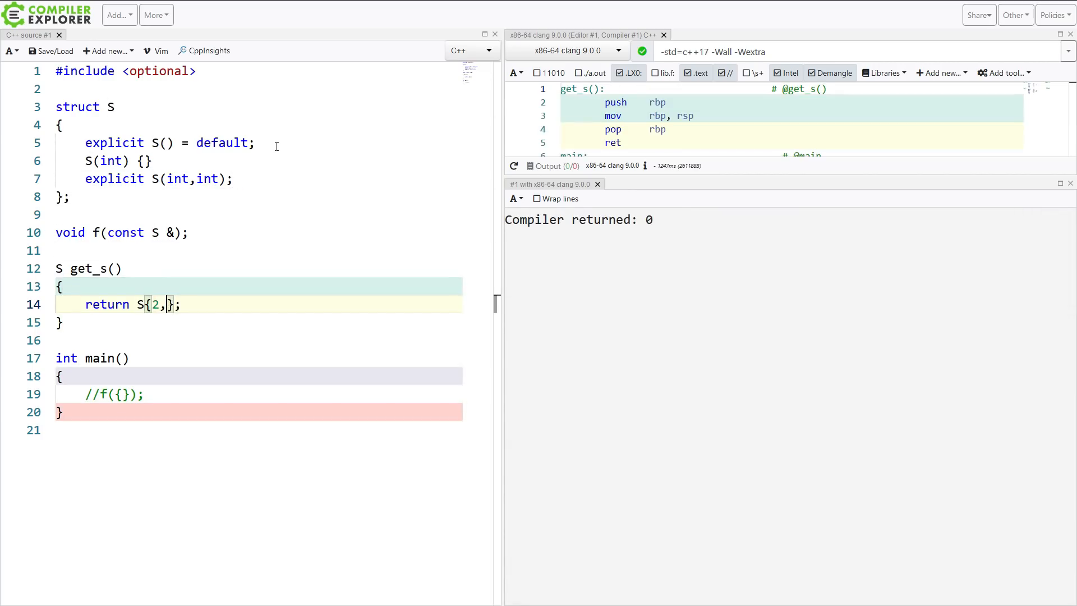
{"action": "type", "text": "3"}
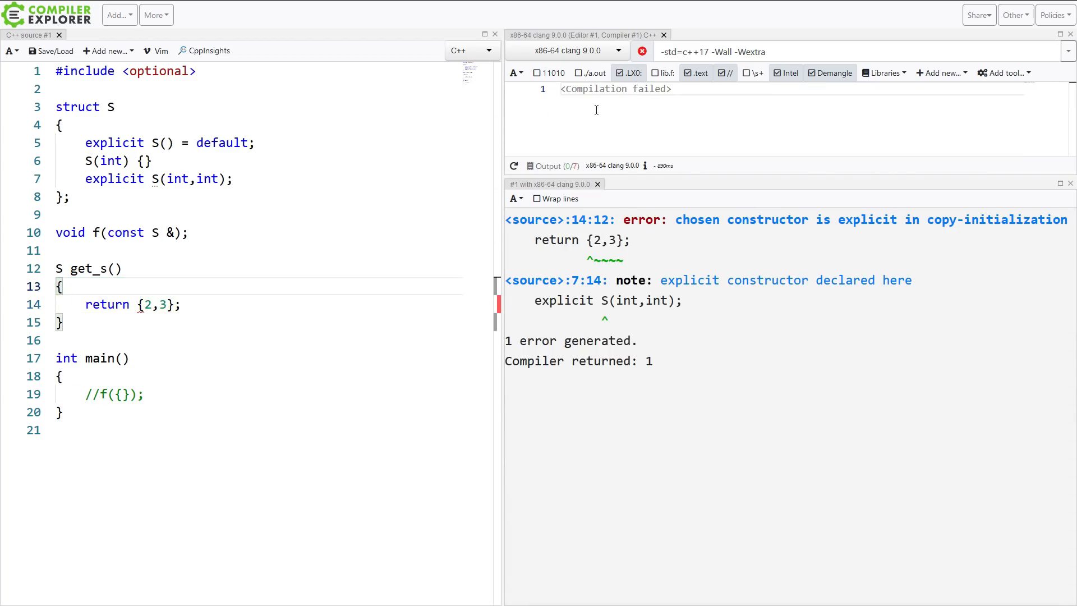
{"action": "left_click", "coordinate": [556, 220]}
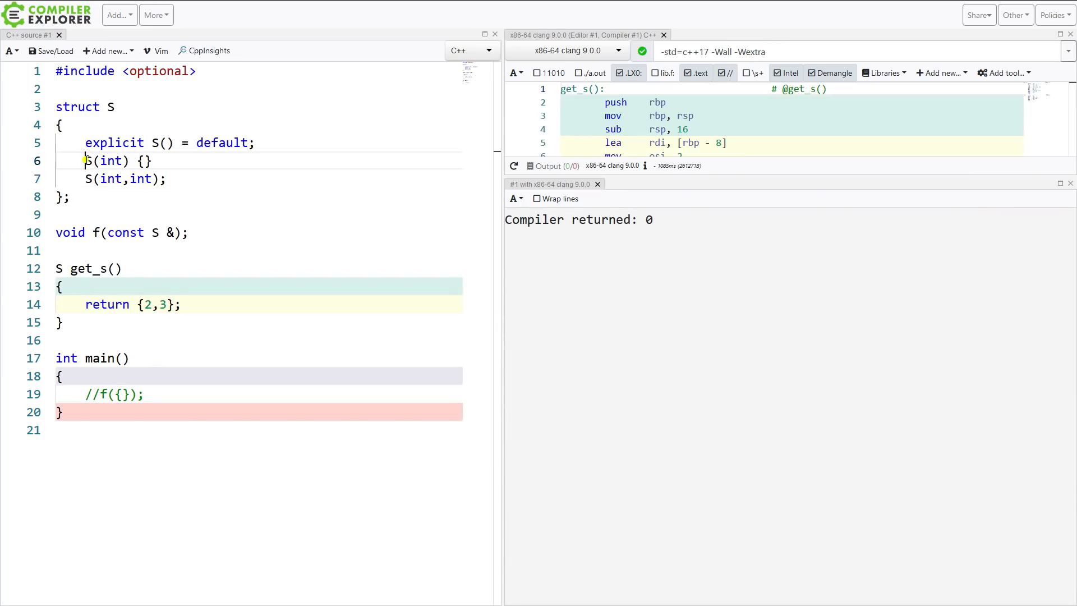
Step: Comment out explicit S() = default, mark S(int) explicit, and add a blank line above main
{"action": "type", "text": "explicit"}
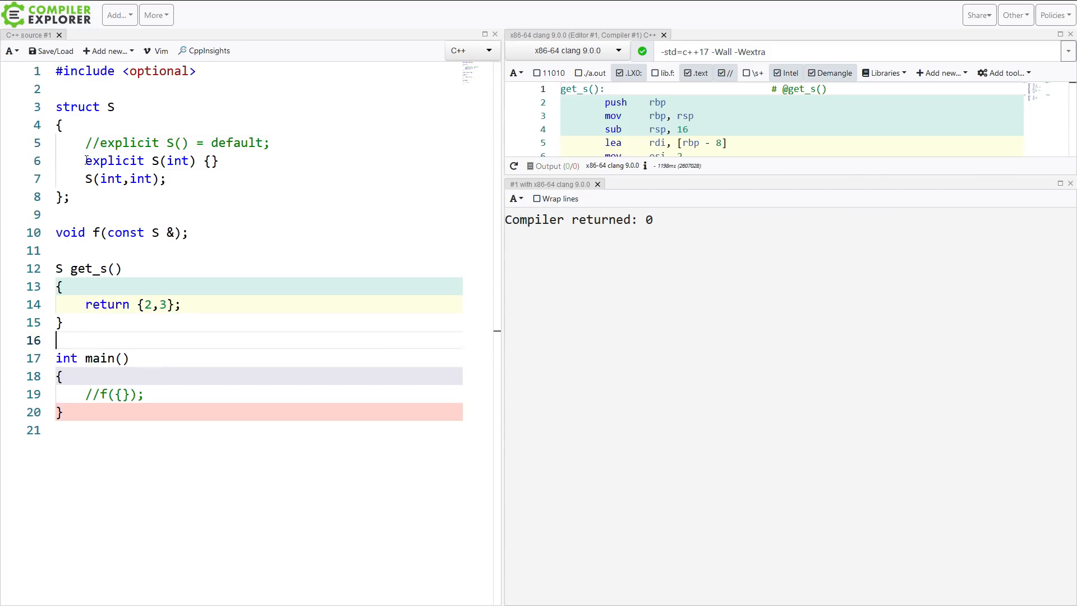
{"action": "key", "text": "Enter"}
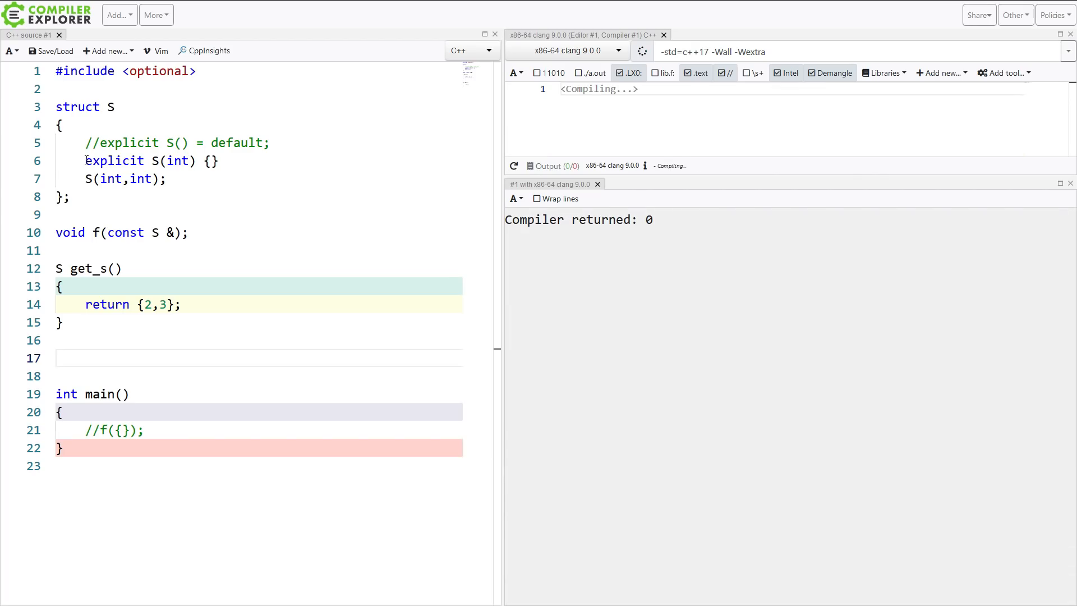
Step: Declare use_string(const std::string &) and pass data.c_str() from a std::string in main
{"action": "type", "text": "void use_"}
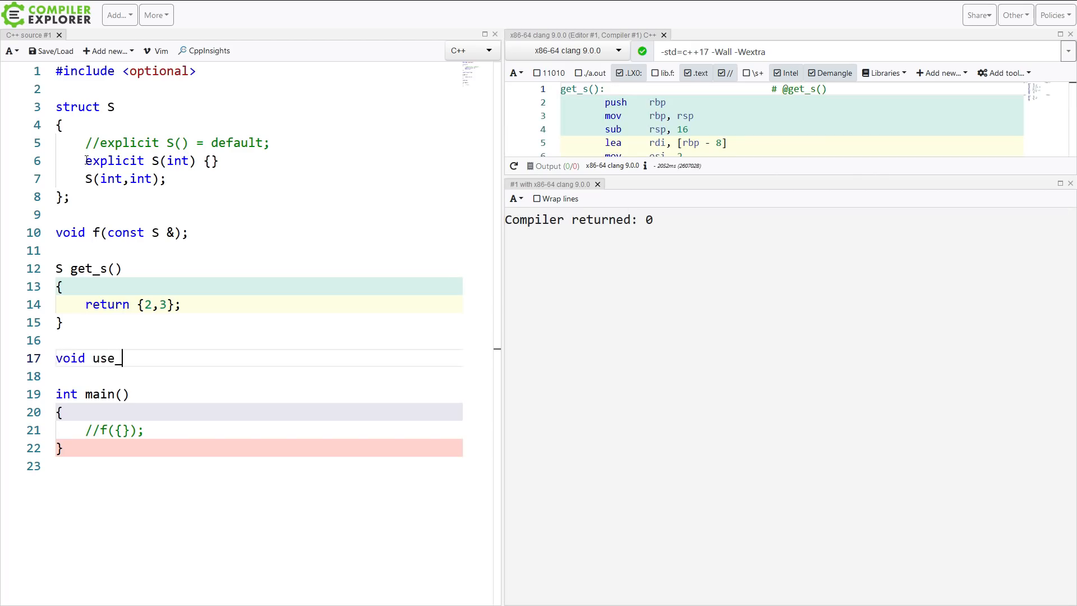
{"action": "type", "text": "string(const std::string *)"}
{"action": "type", "text": "use_string(data.c_str());"}
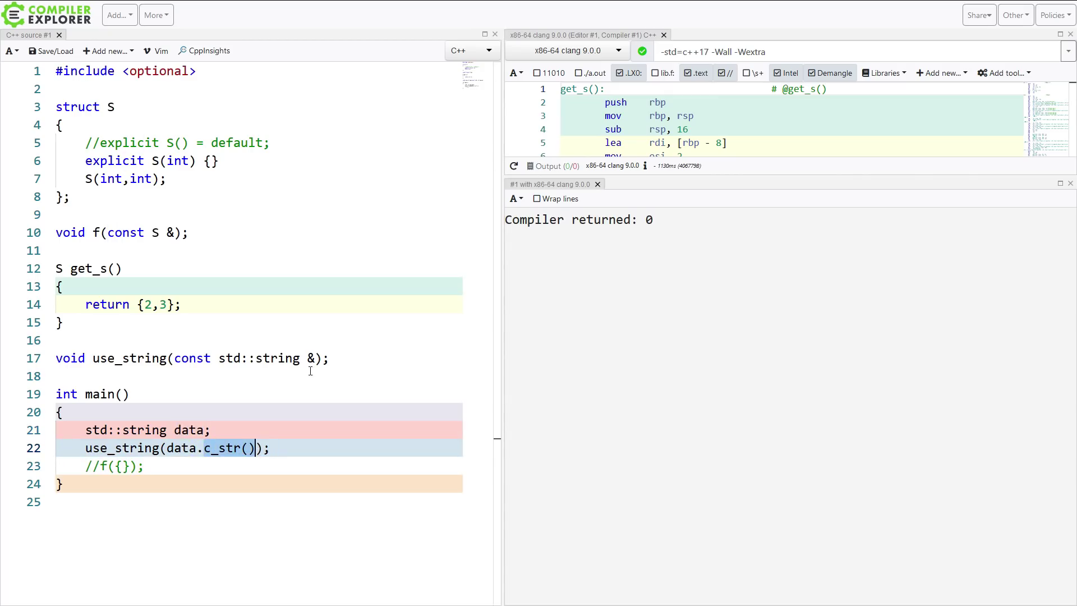
{"action": "double_click", "coordinate": [258, 357]}
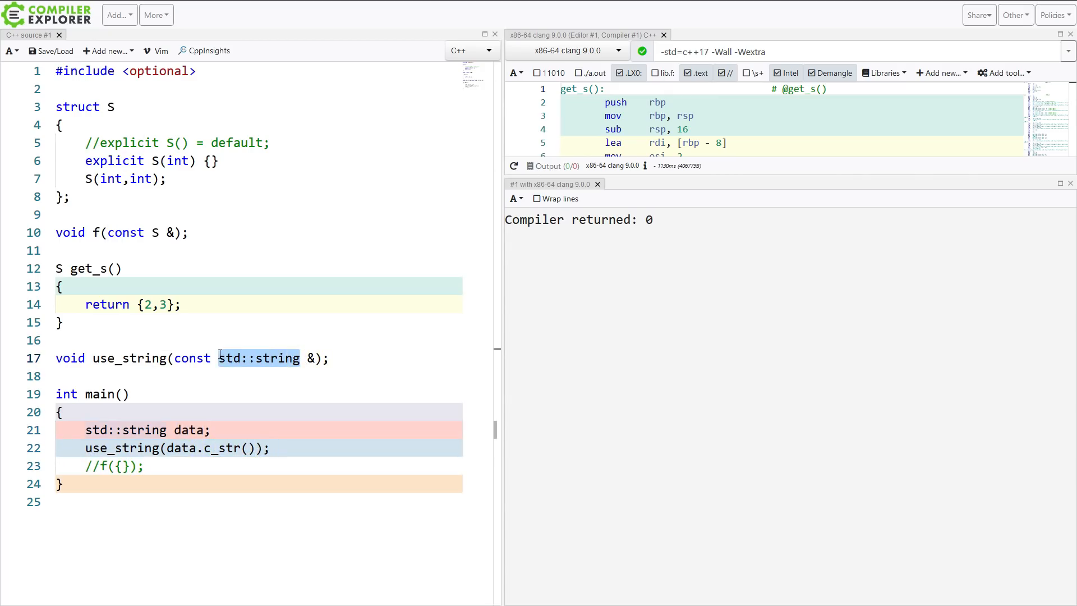